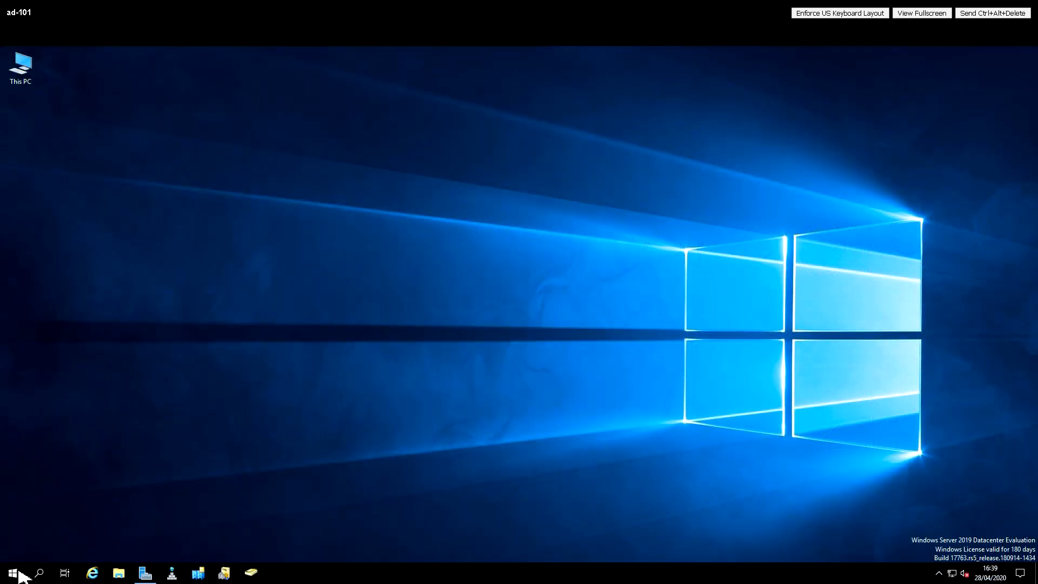
- Expand Windows Administrative Tools in the Start menu to reach the AD tools
click(8, 573)
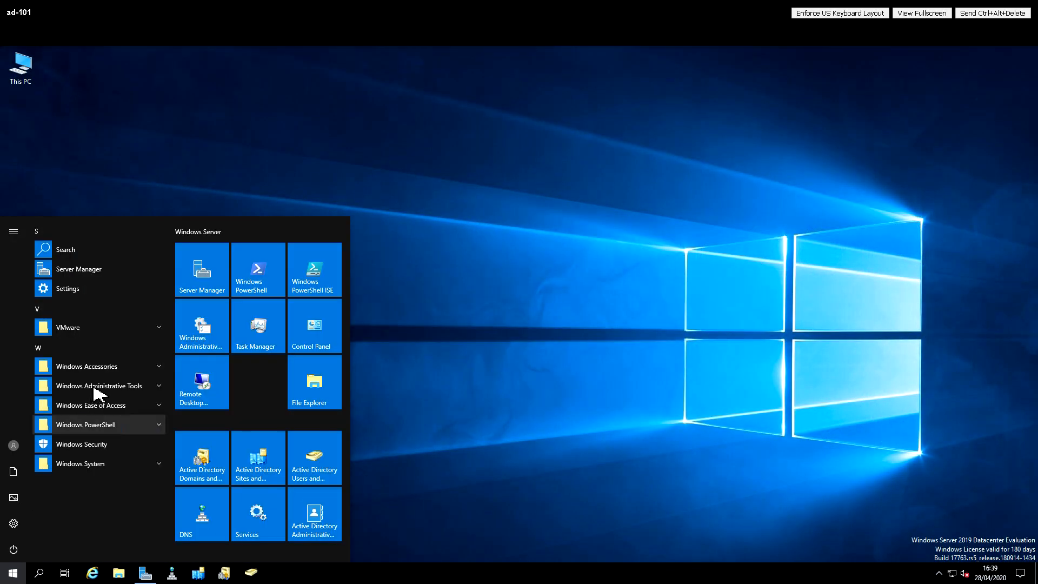
click(100, 385)
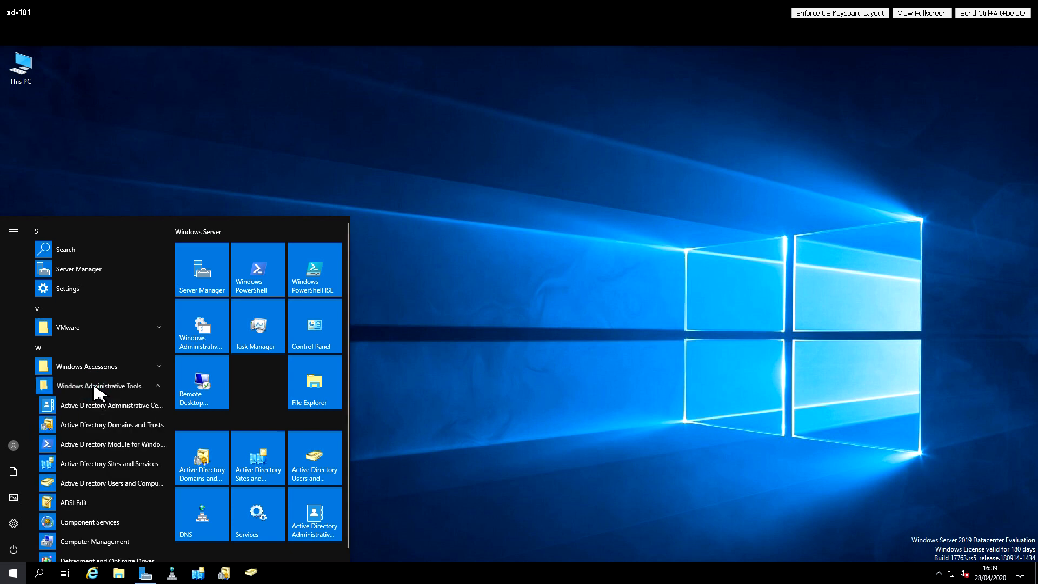
mouse_move(115, 469)
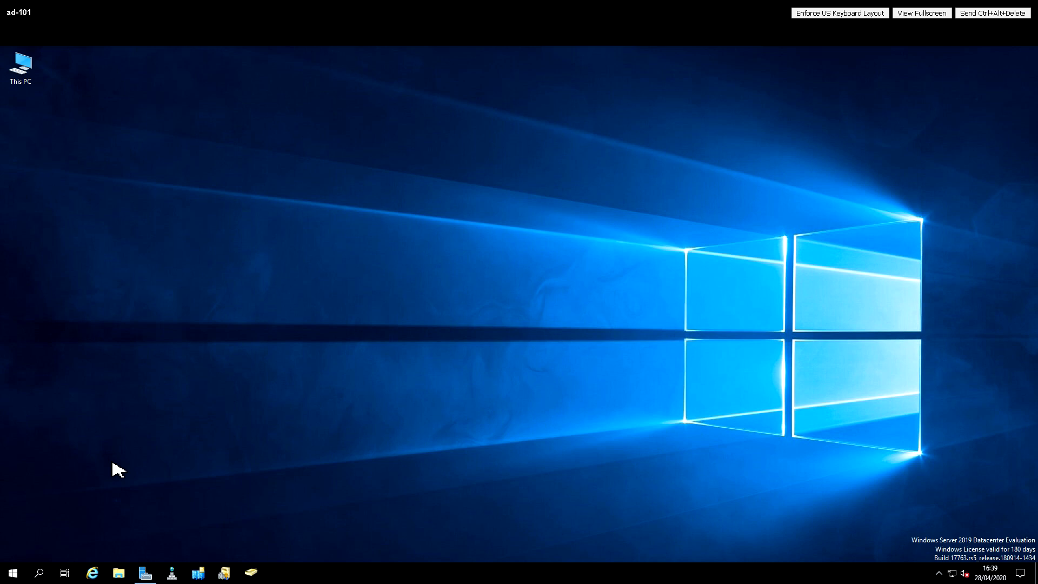
- Launch Sites and Services and show AD-101's NTDS Settings connection from AD-102 in a widened window
click(196, 573)
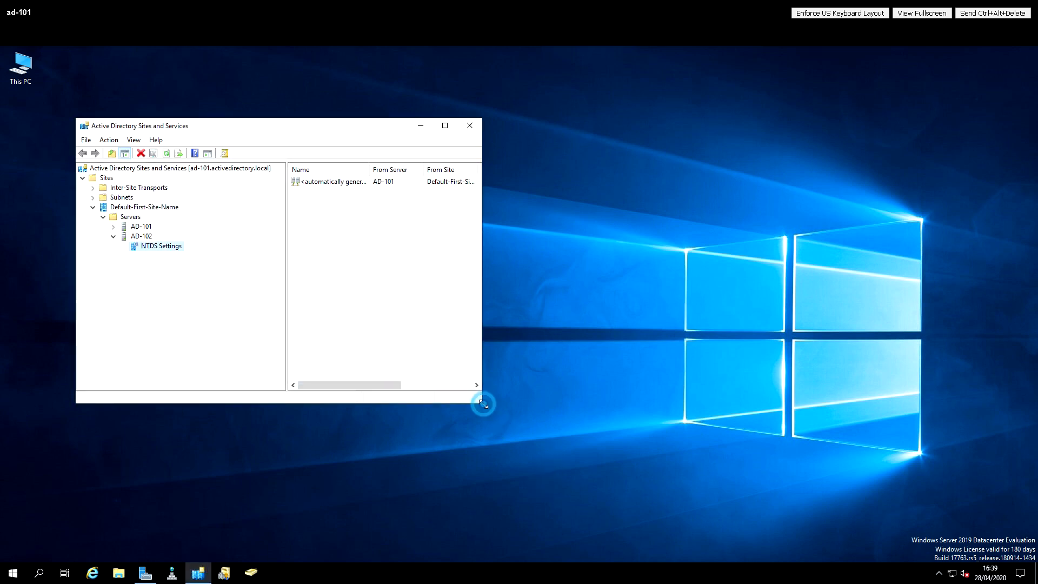
drag(482, 404, 638, 490)
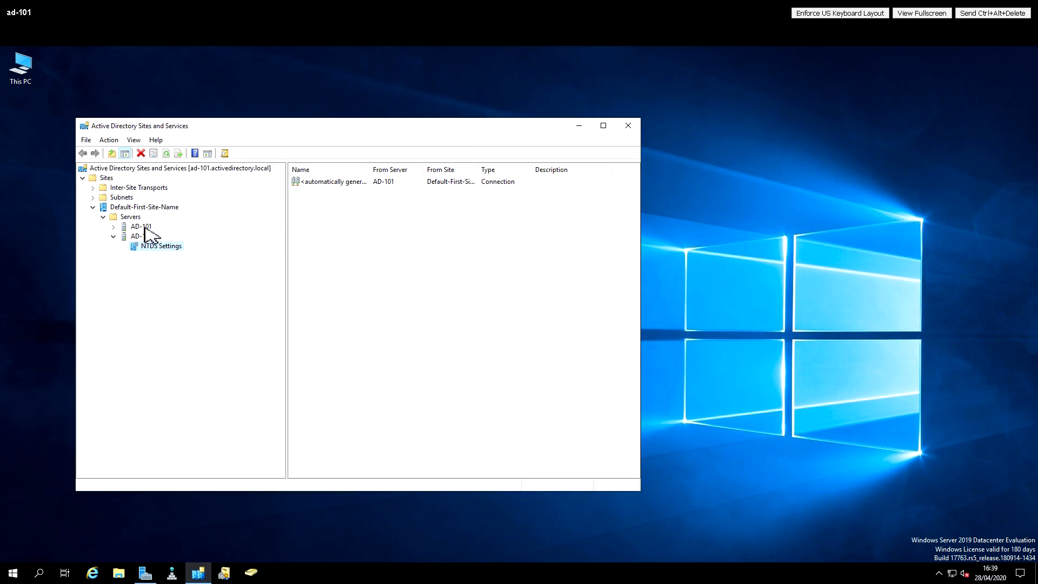
click(113, 226)
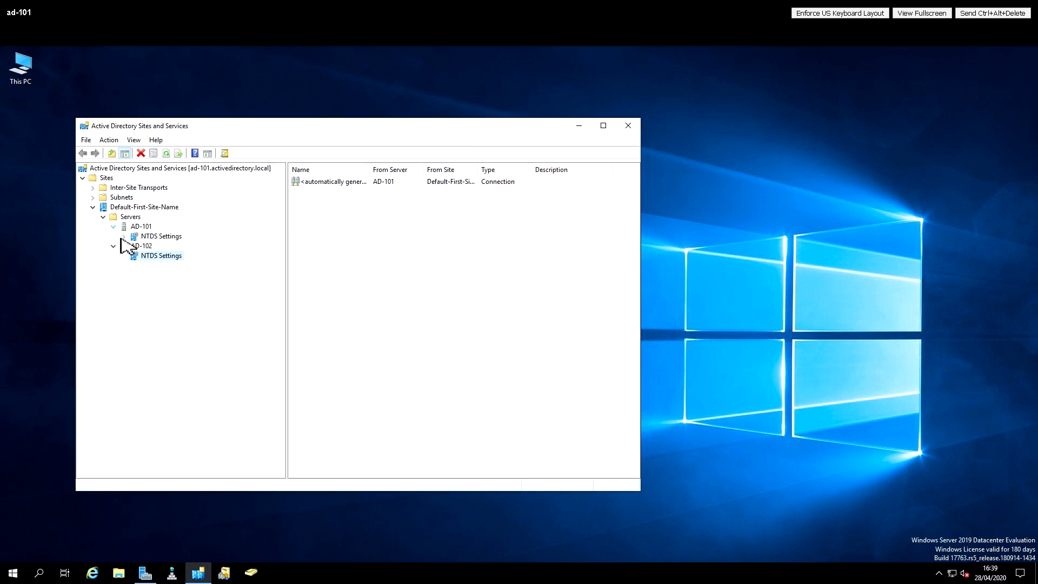
click(159, 236)
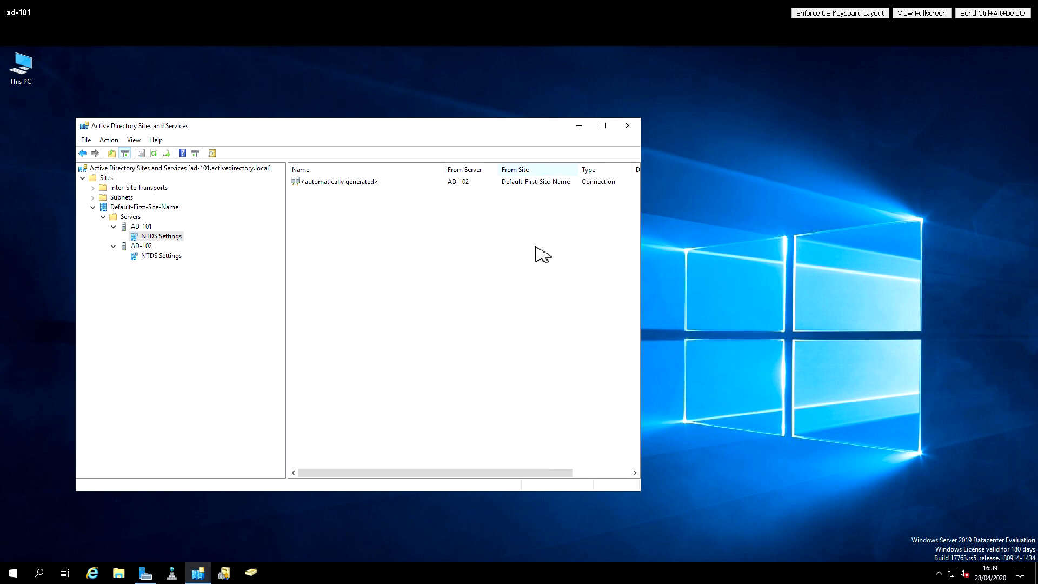
mouse_move(644, 295)
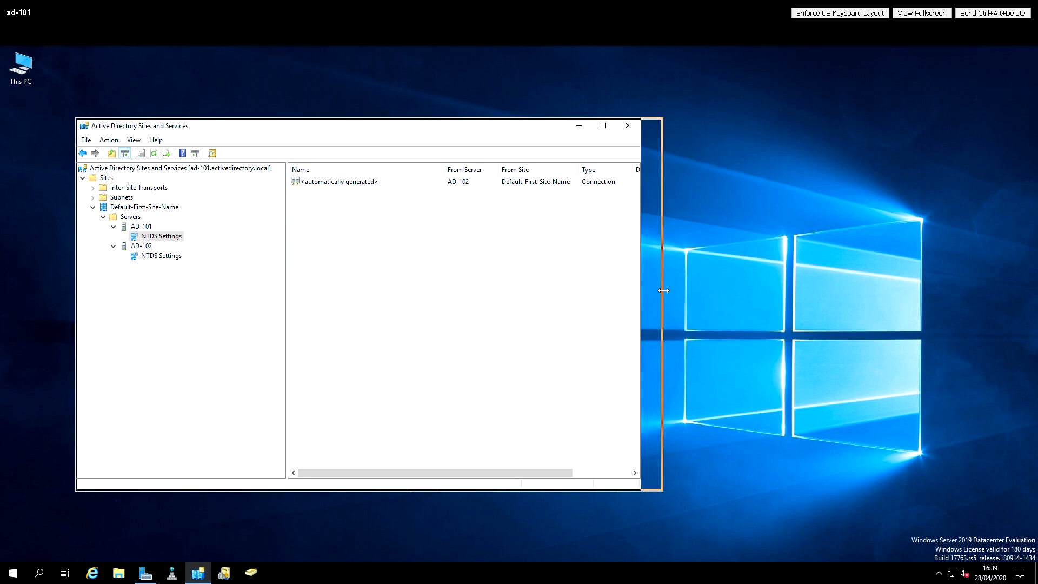
drag(662, 290, 901, 296)
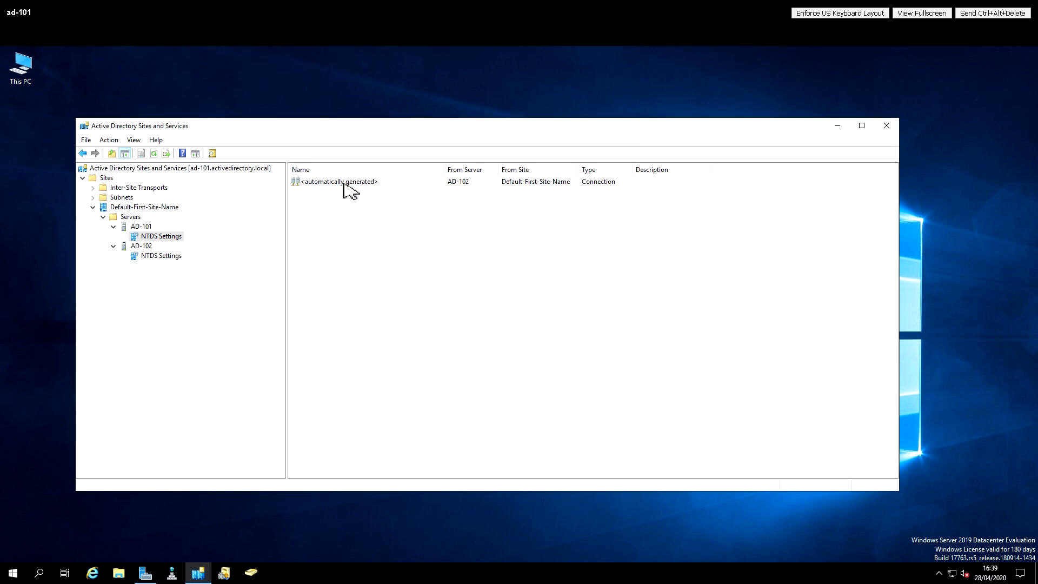
- Run Replicate Now on AD-101's connection from AD-102, then on AD-102's connection from AD-101
right_click(348, 182)
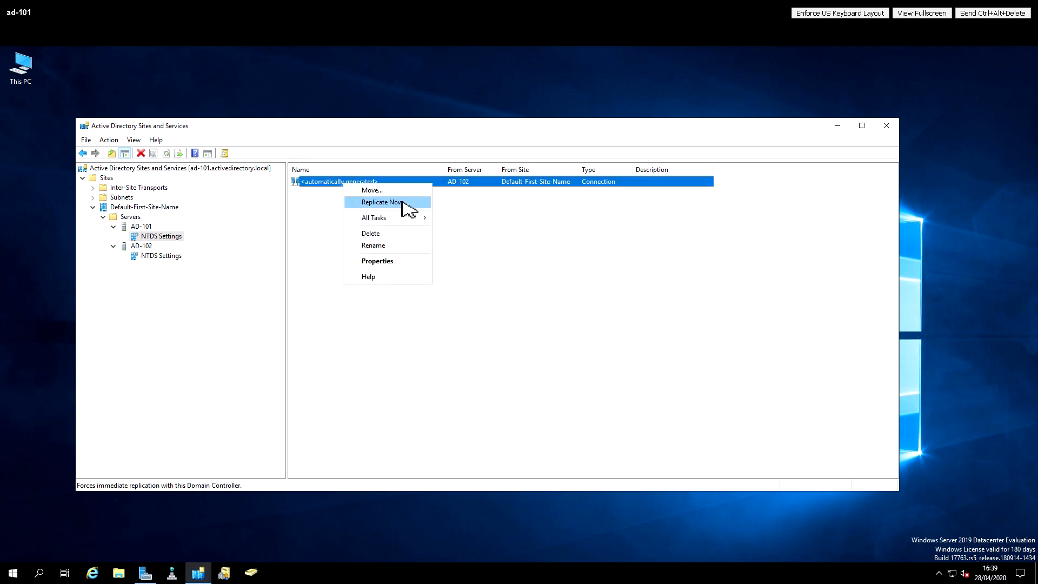
click(383, 202)
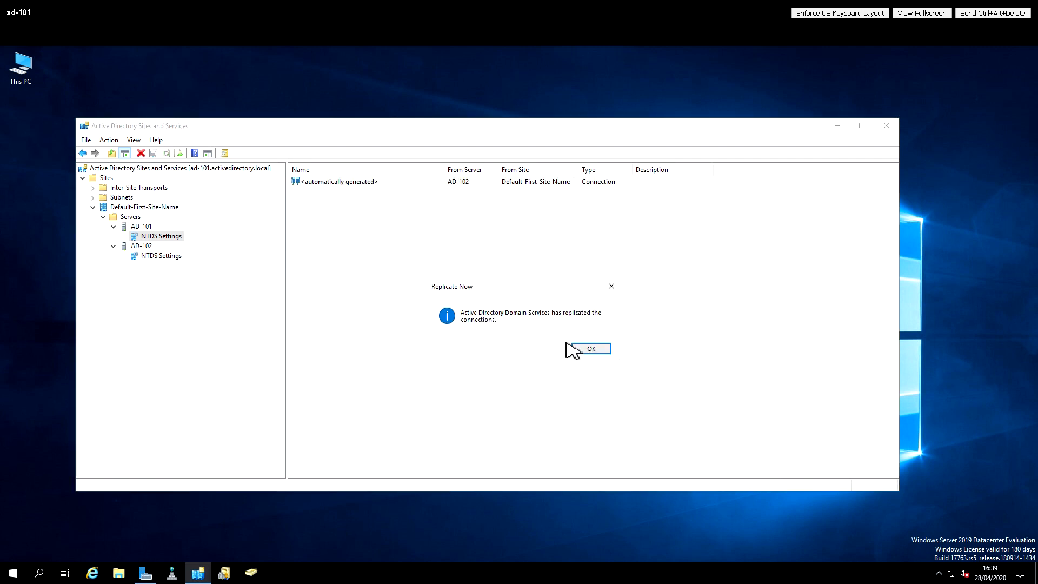
click(591, 349)
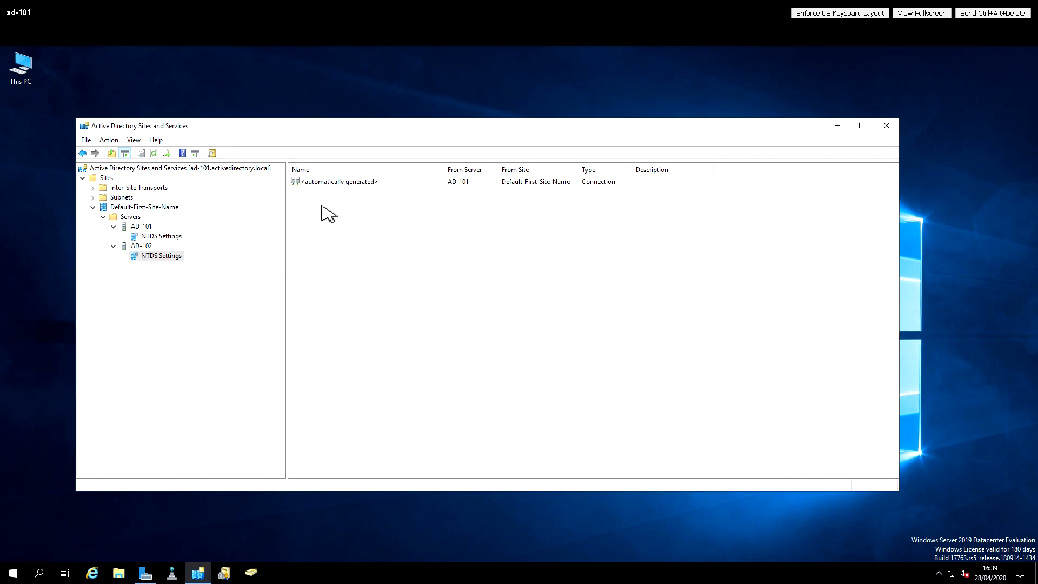
right_click(340, 181)
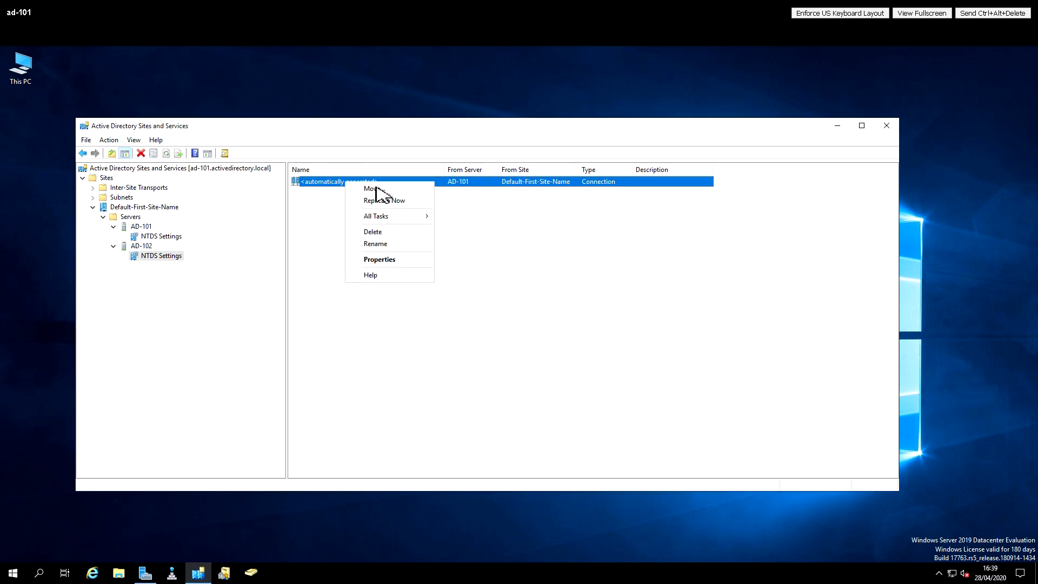
click(385, 200)
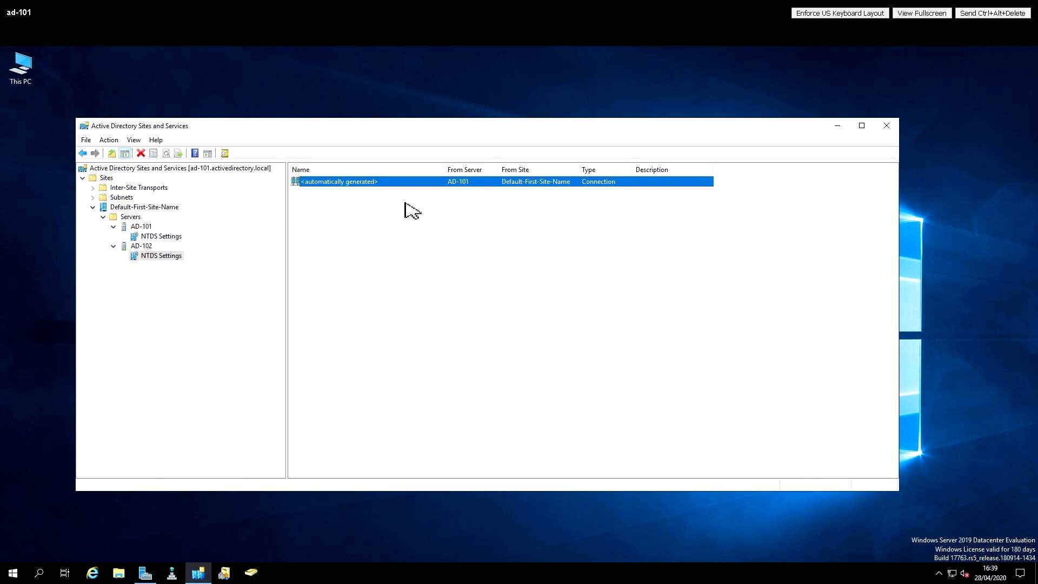
mouse_move(589, 353)
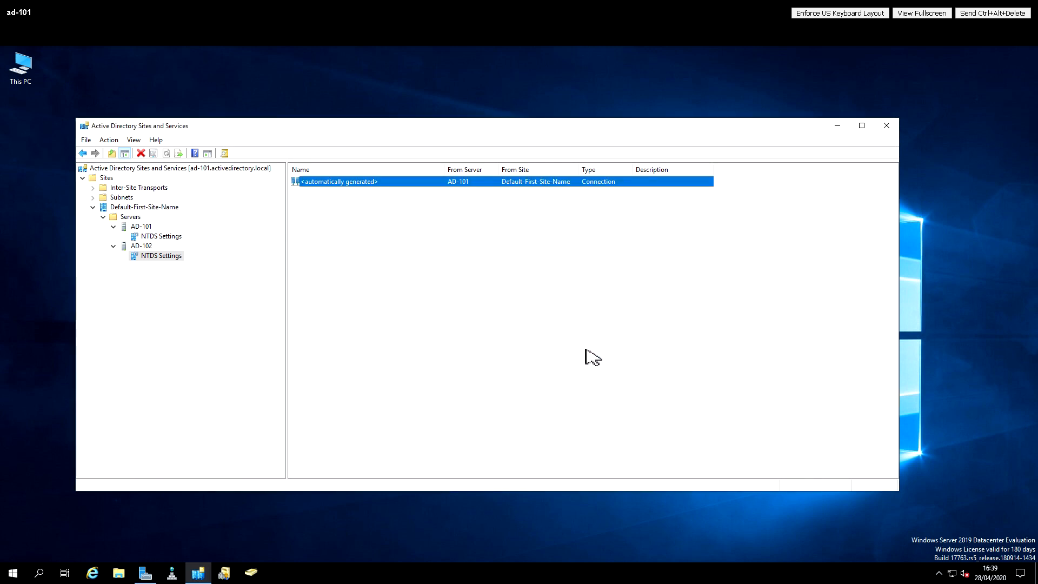
mouse_move(202, 289)
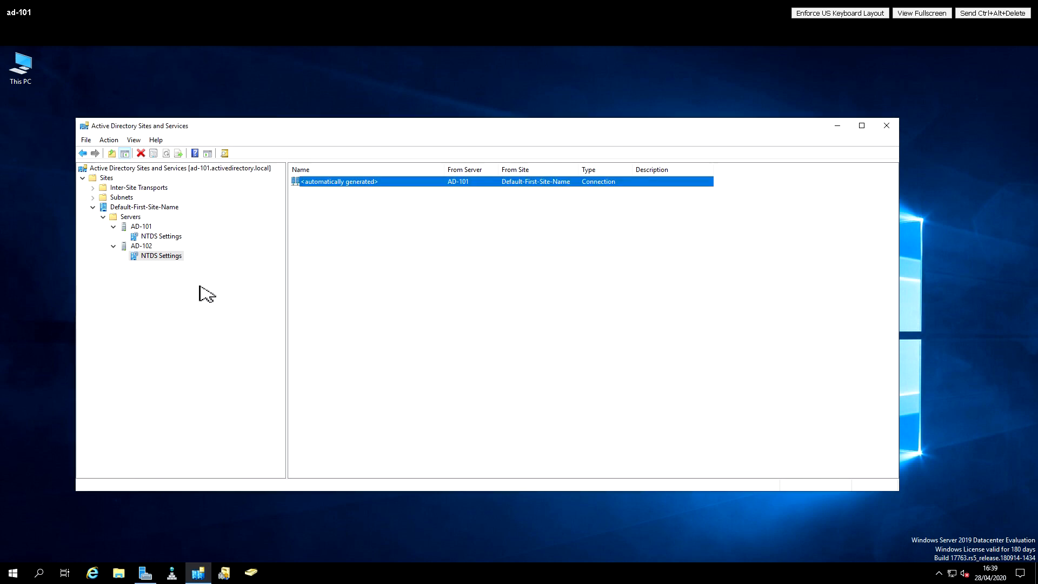
mouse_move(154, 227)
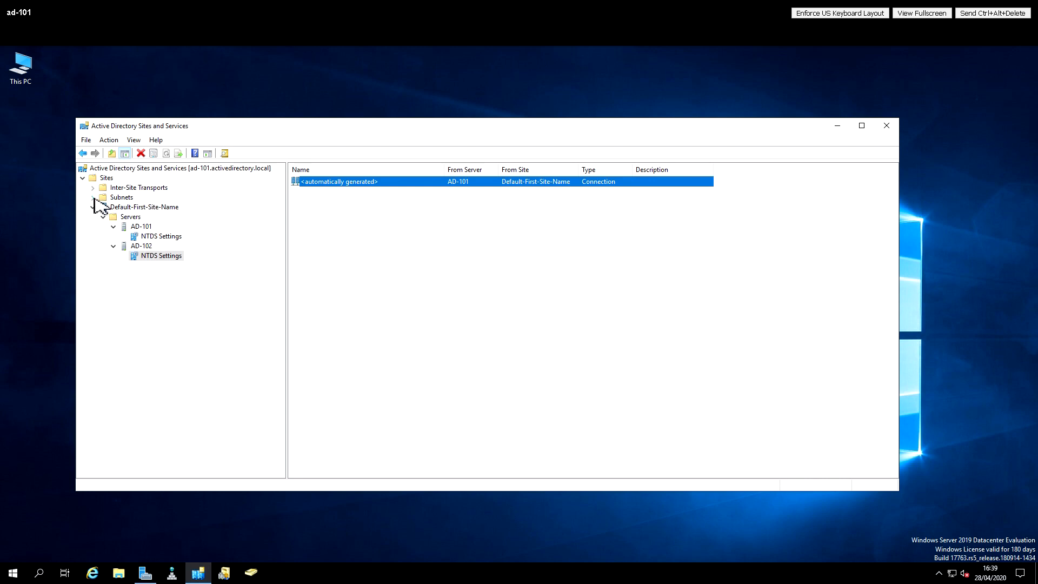
- View the empty Subnets container, start a New Subnet and cancel it
click(121, 196)
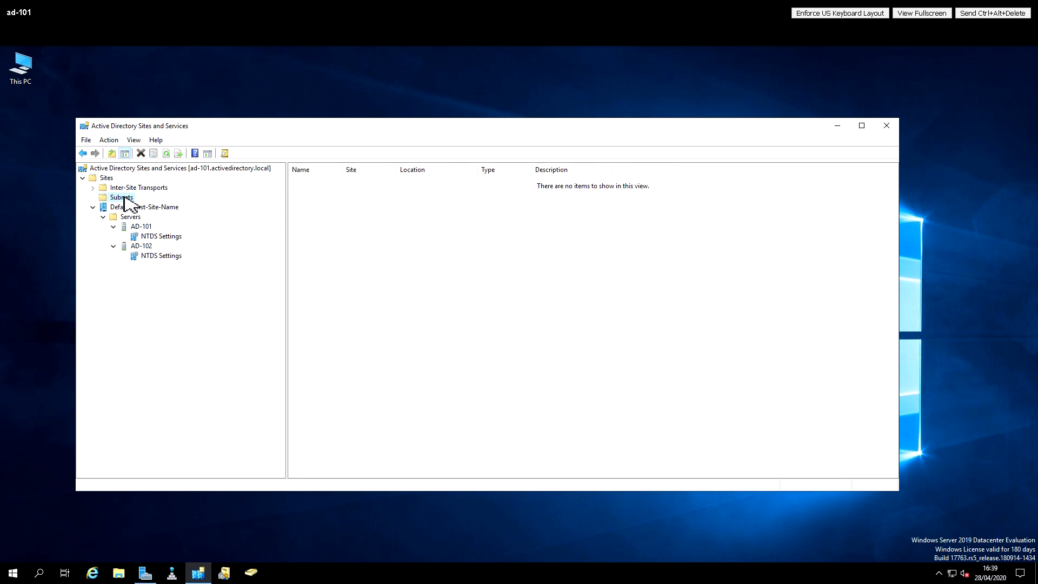
right_click(119, 197)
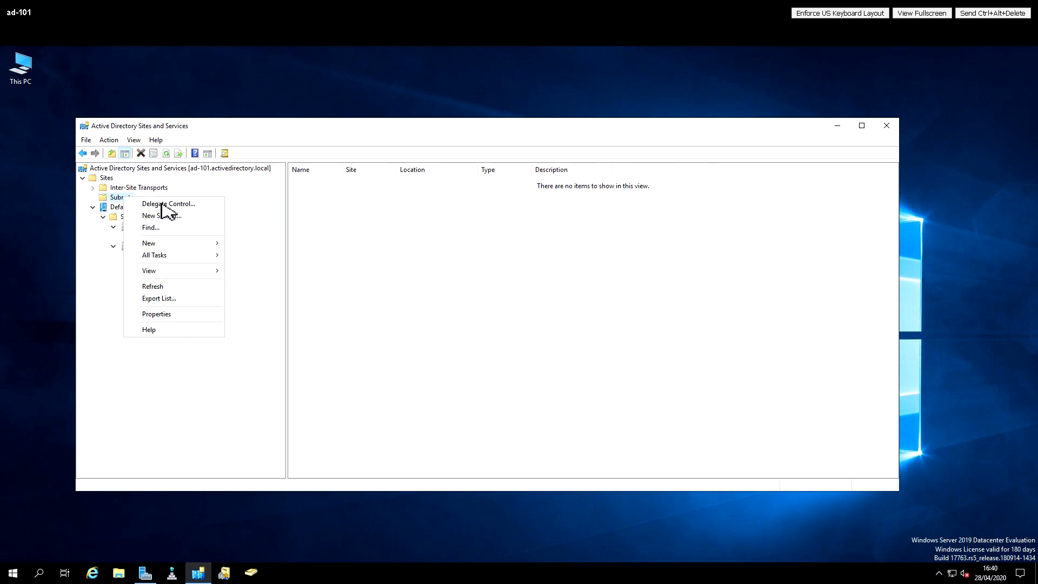
click(156, 215)
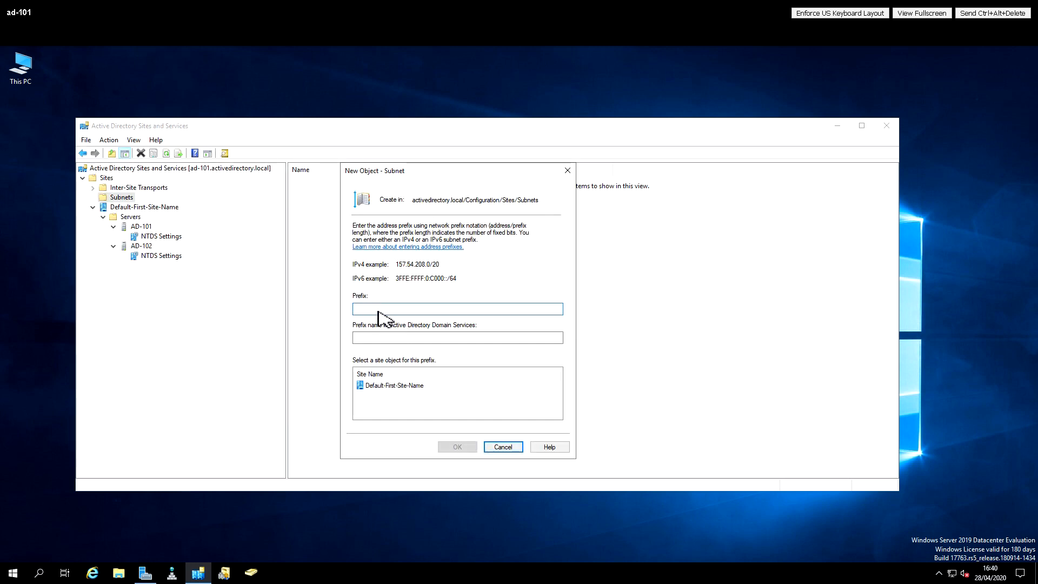
mouse_move(385, 394)
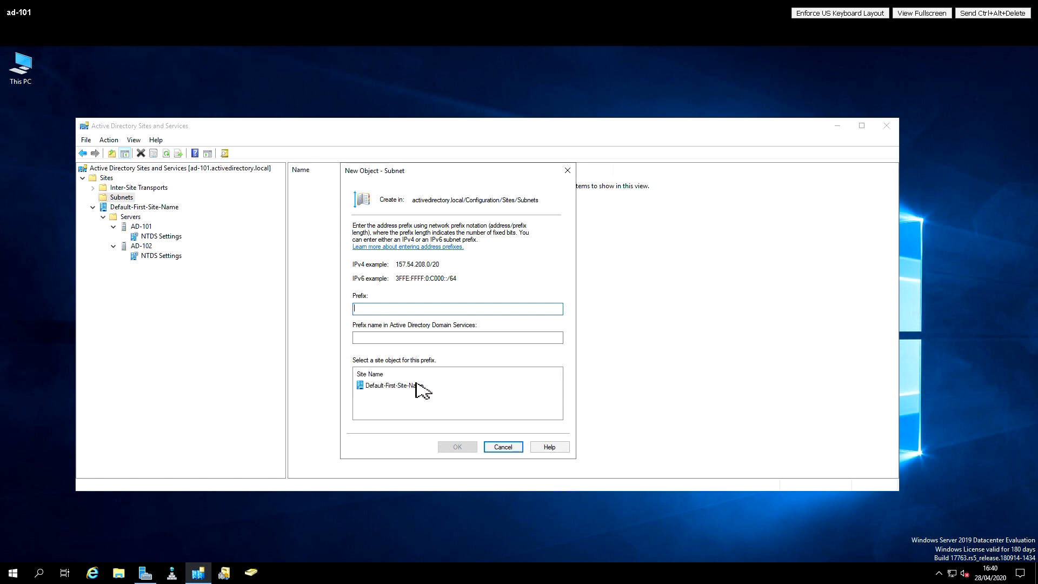
mouse_move(387, 274)
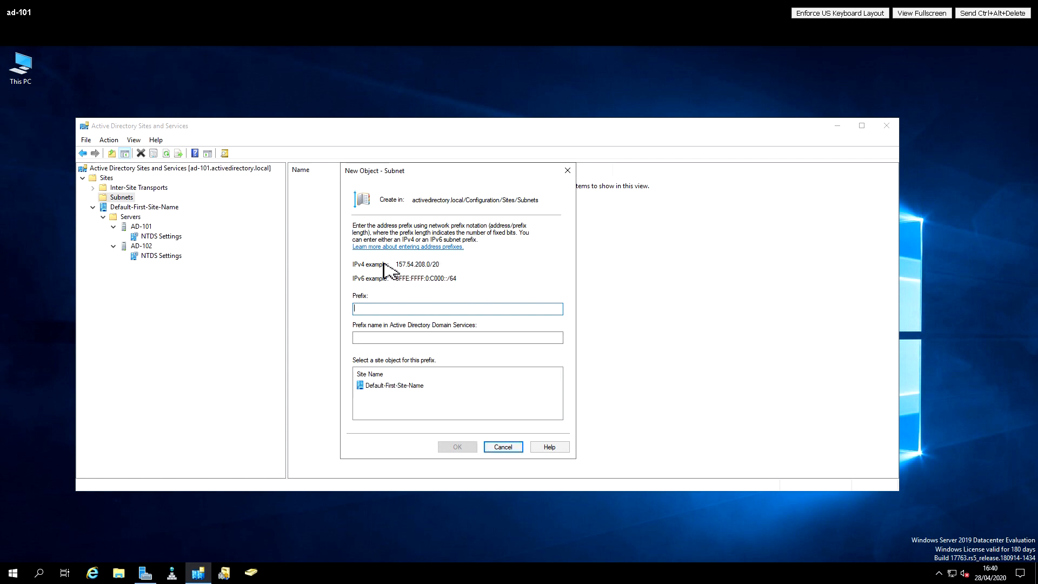
click(502, 447)
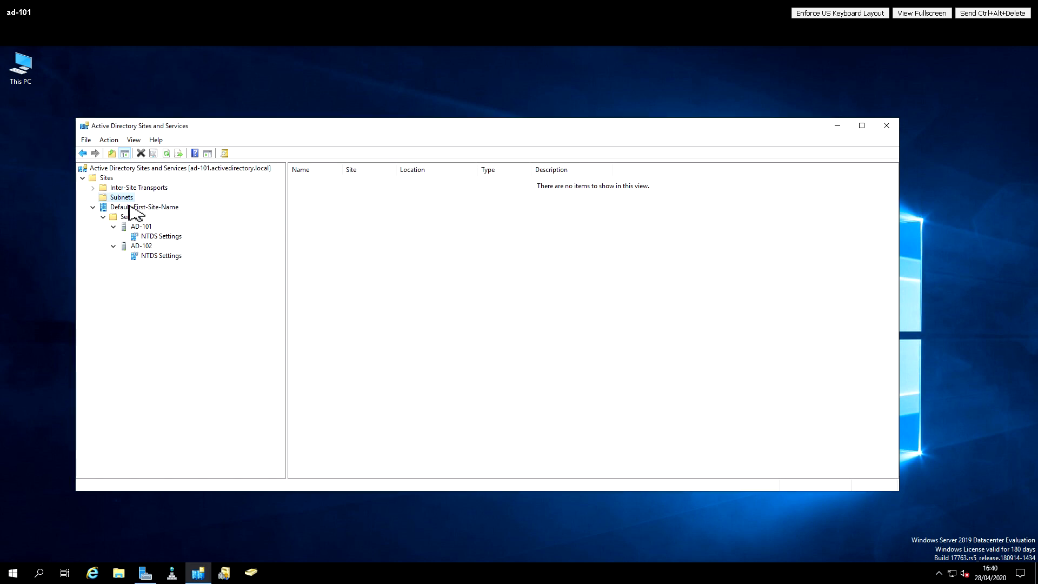
mouse_move(139, 215)
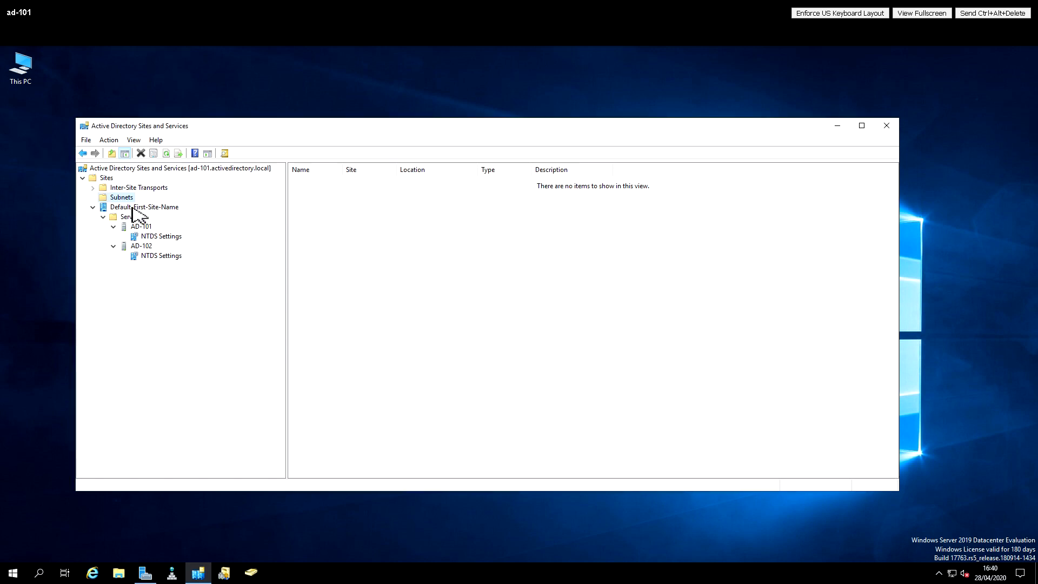
- Look over Inter-Site Transports and the NTDS Settings connection, then close the console
click(139, 188)
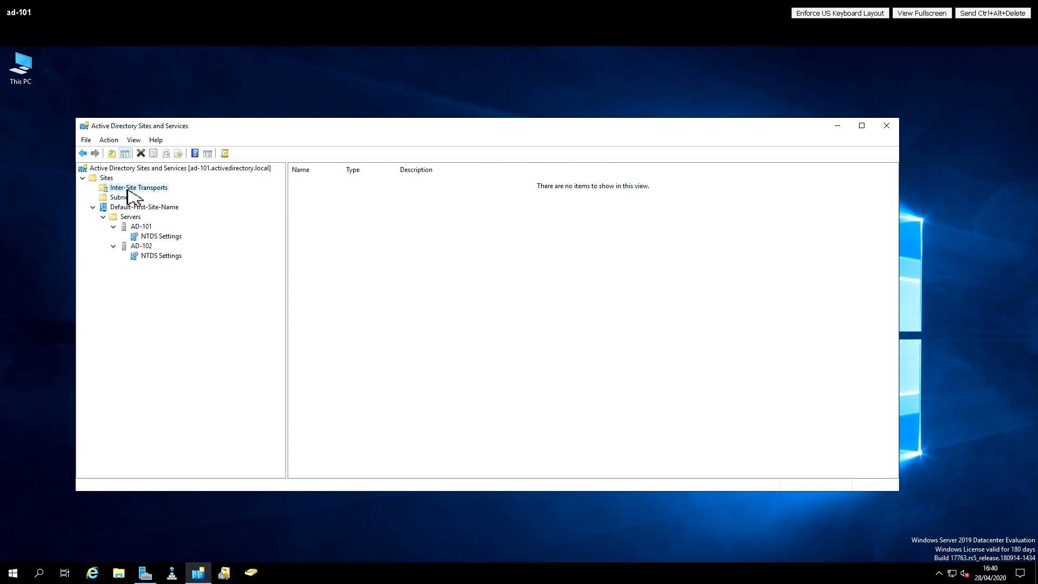
click(138, 187)
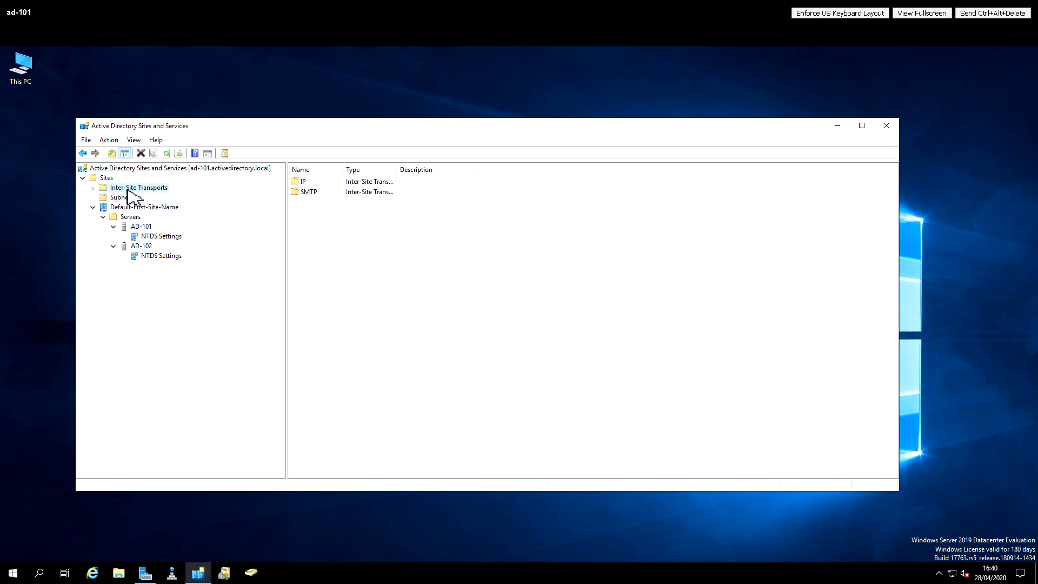
click(160, 236)
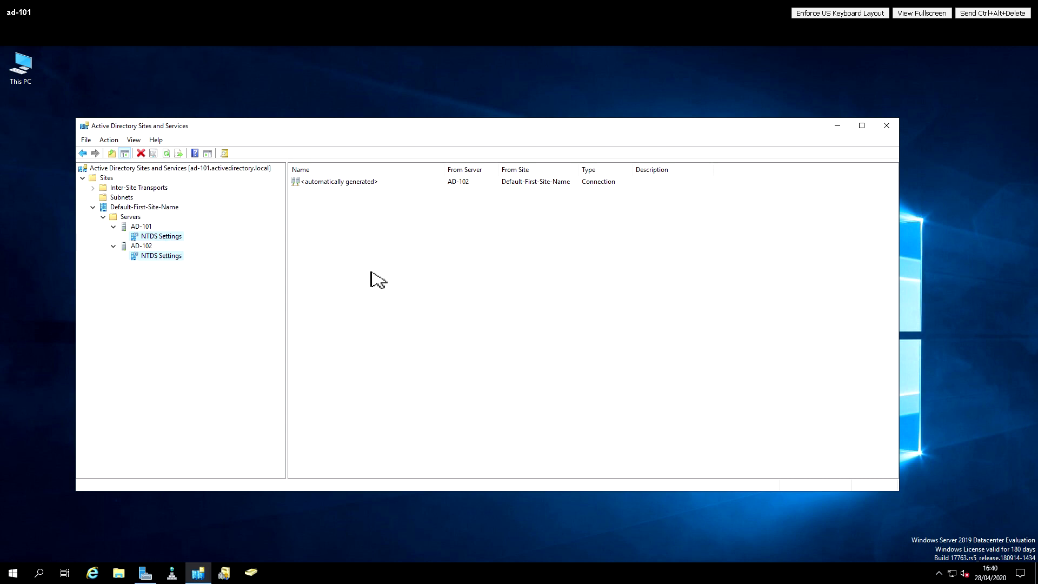
click(886, 125)
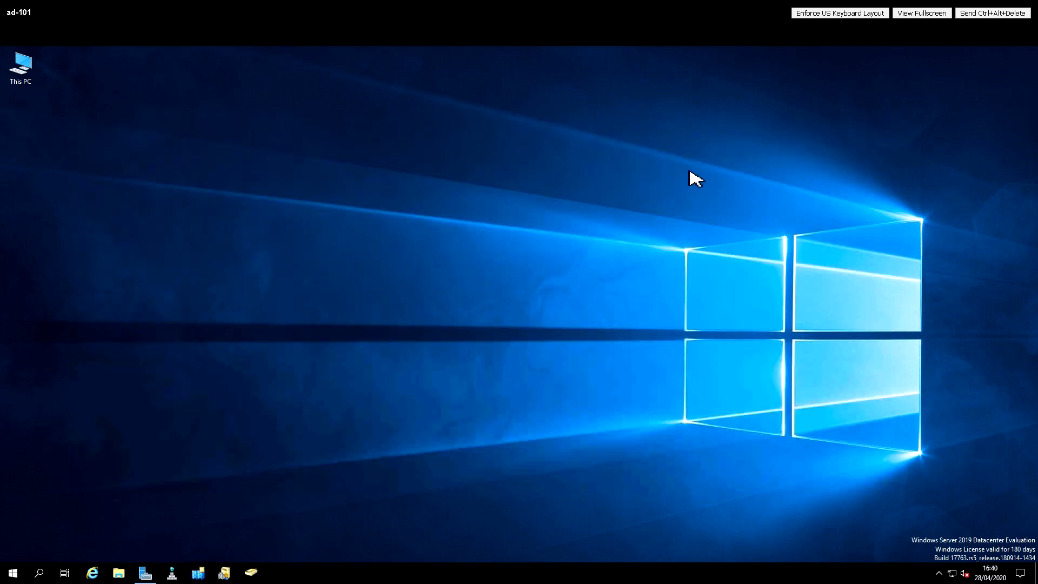
mouse_move(13, 573)
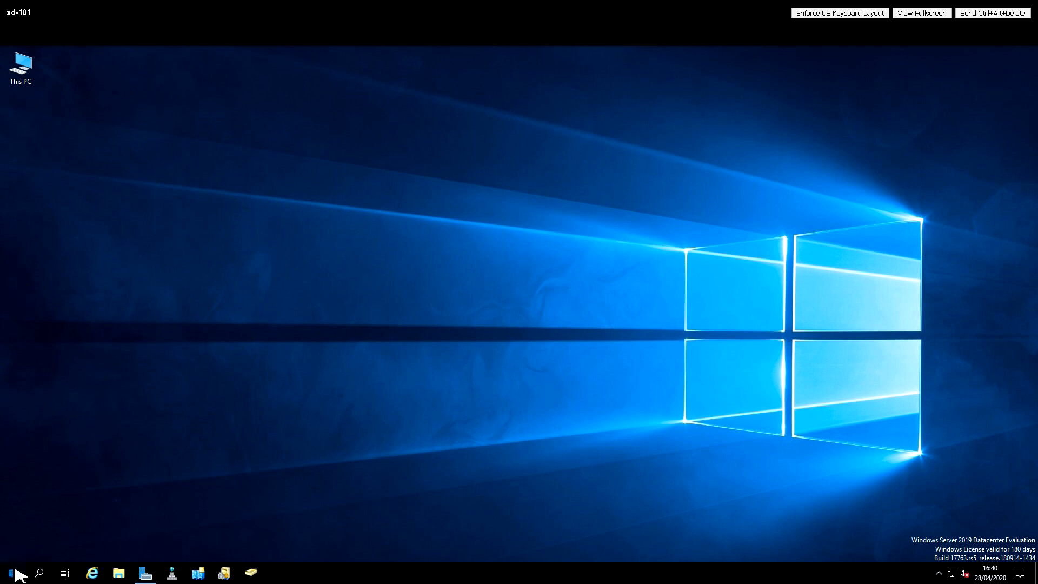
- Launch DNS Manager from the Start menu and expand the AD-101 server
click(6, 571)
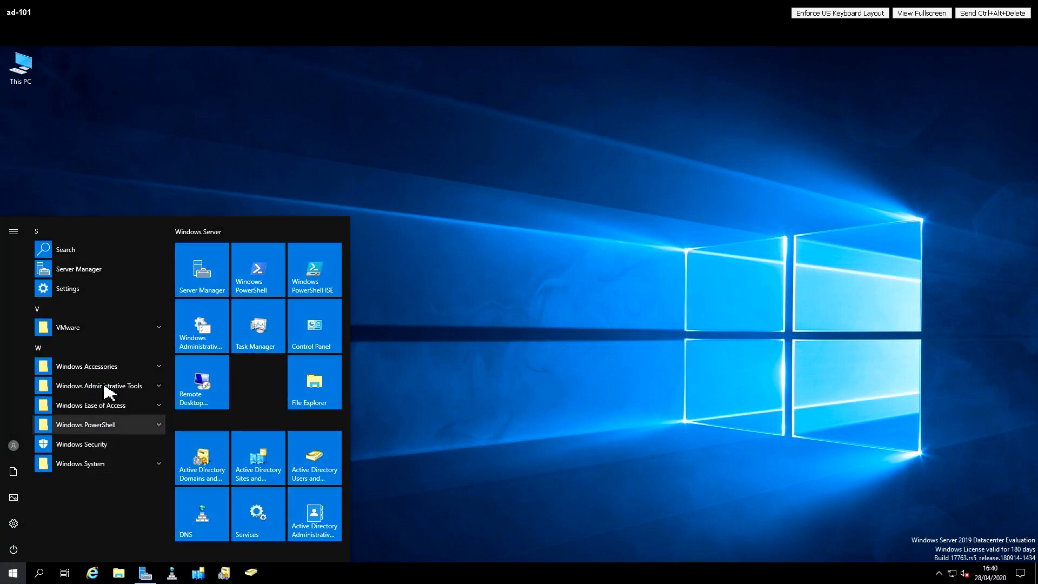
click(100, 385)
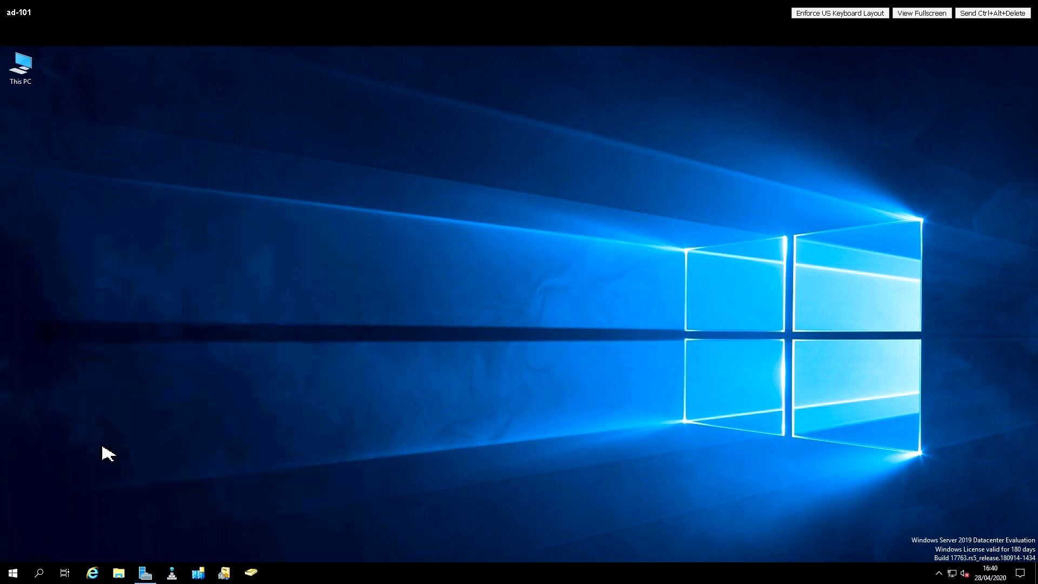
click(171, 573)
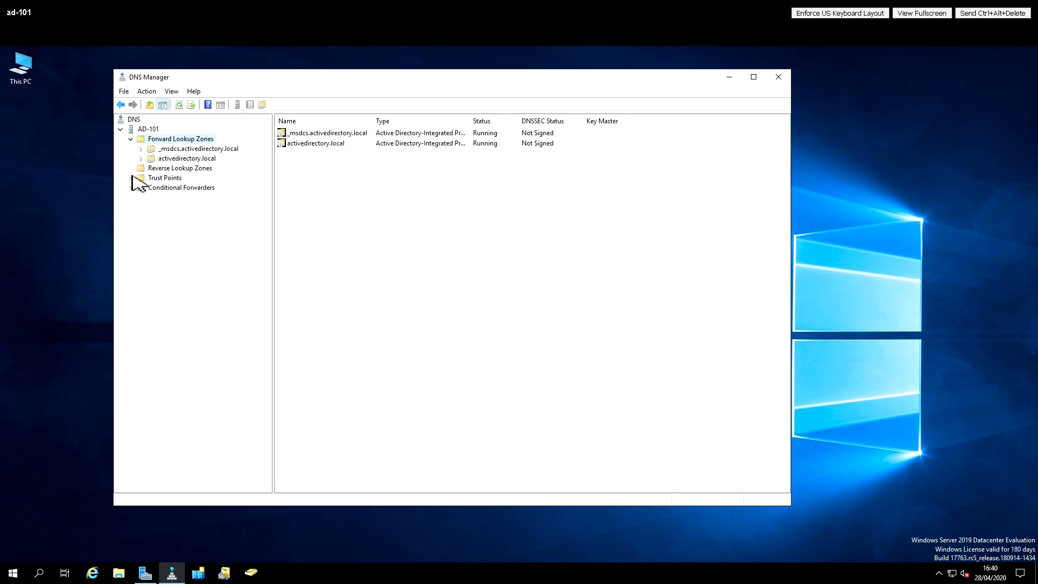
click(147, 129)
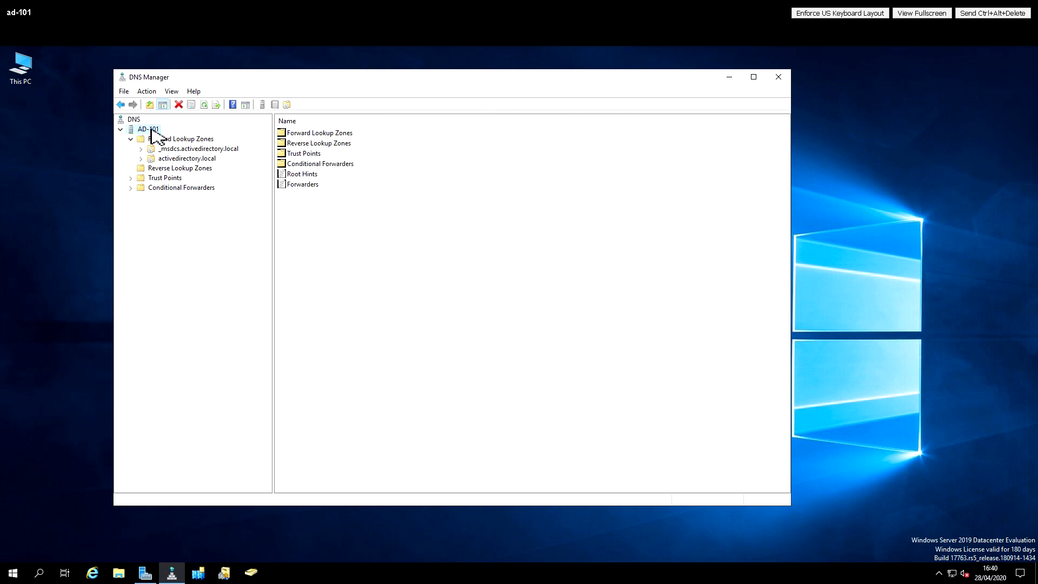
click(149, 128)
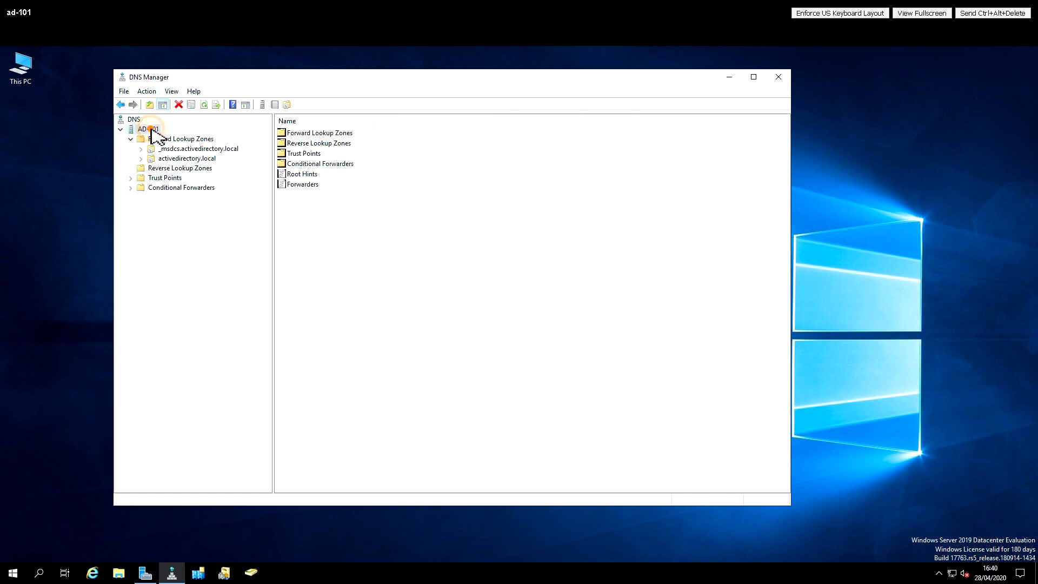
- Set AD-101's Interfaces properties to listen on all IP addresses
right_click(147, 129)
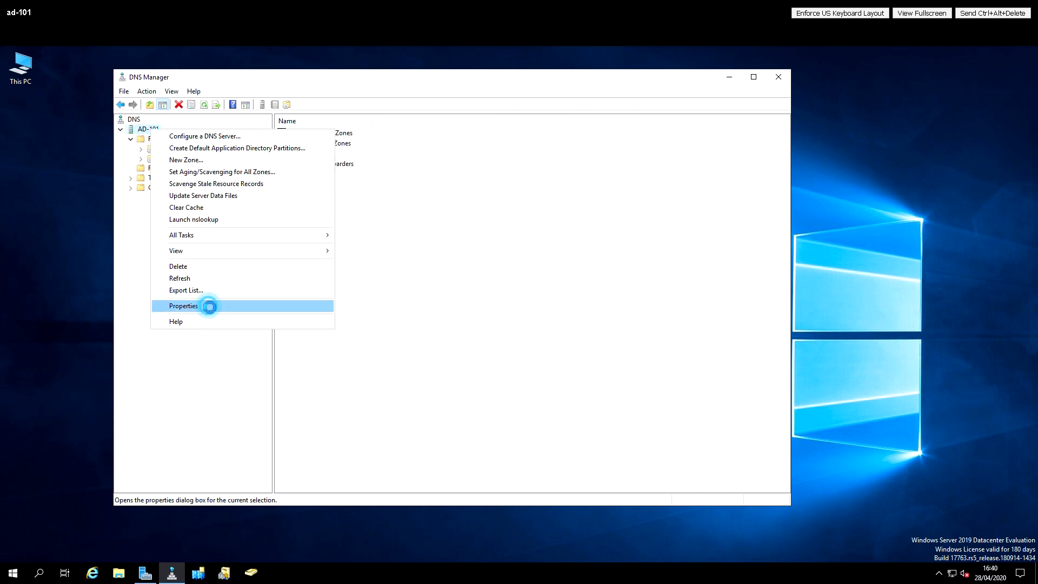
click(182, 305)
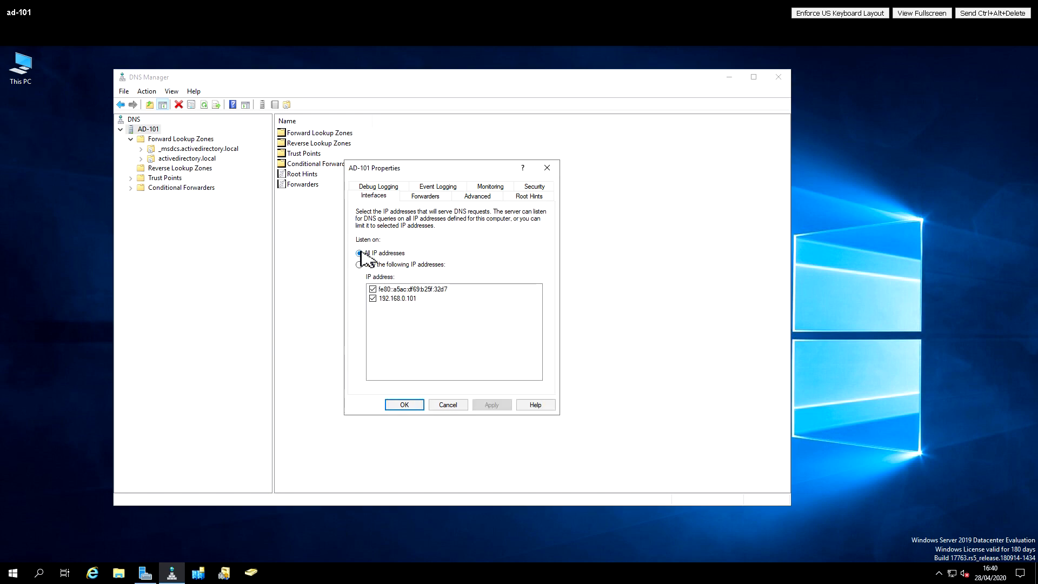
click(358, 253)
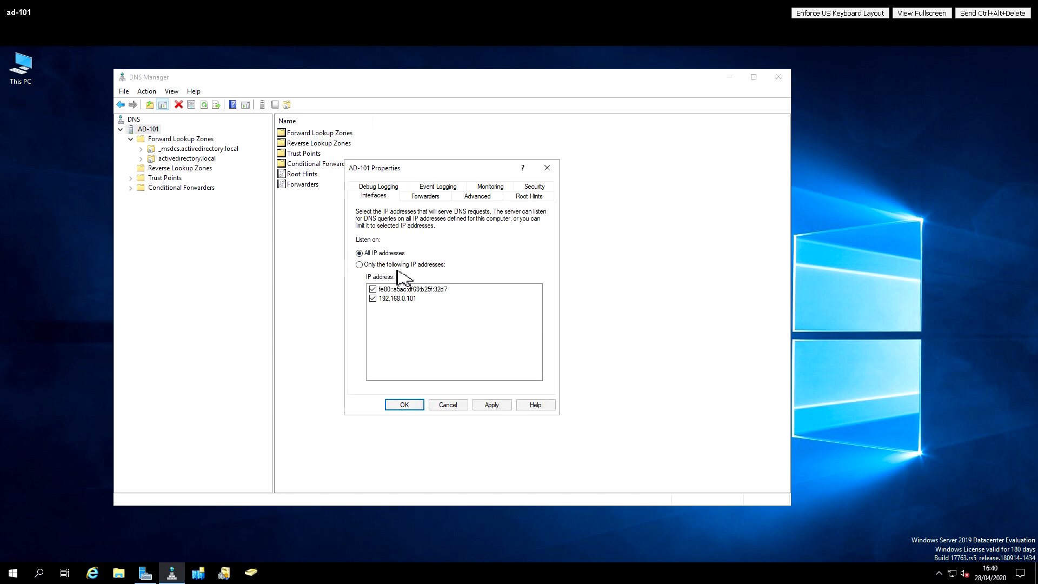
- Check the Forwarders list entries 192.168.0.115 and 192.168.0.114
click(425, 196)
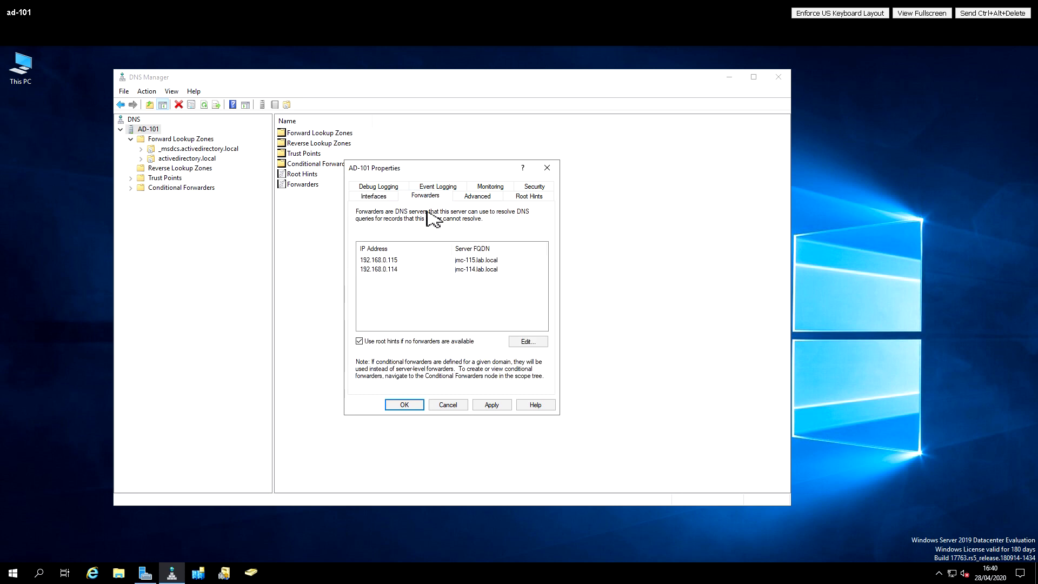
click(379, 259)
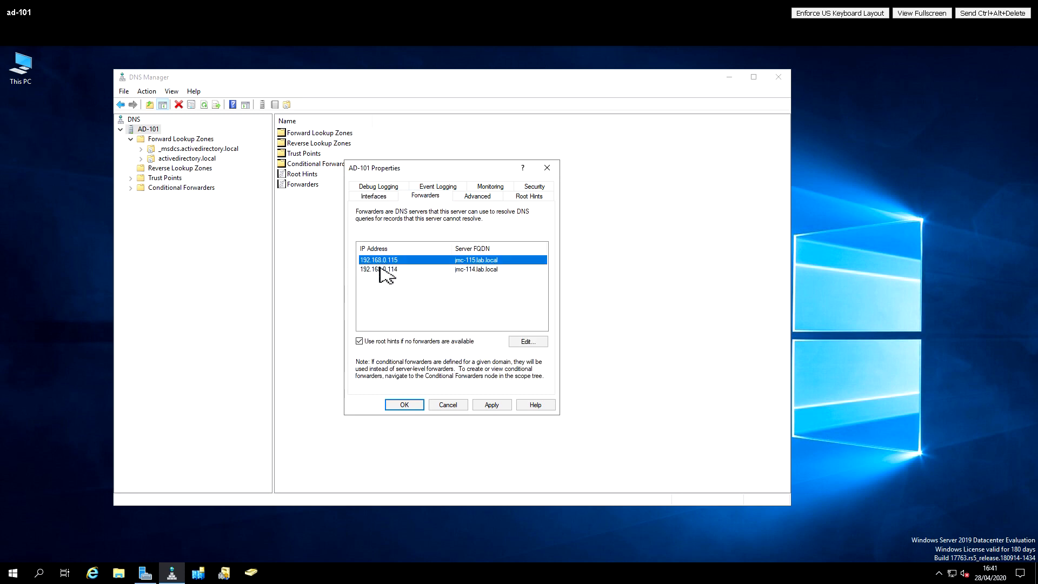
click(390, 269)
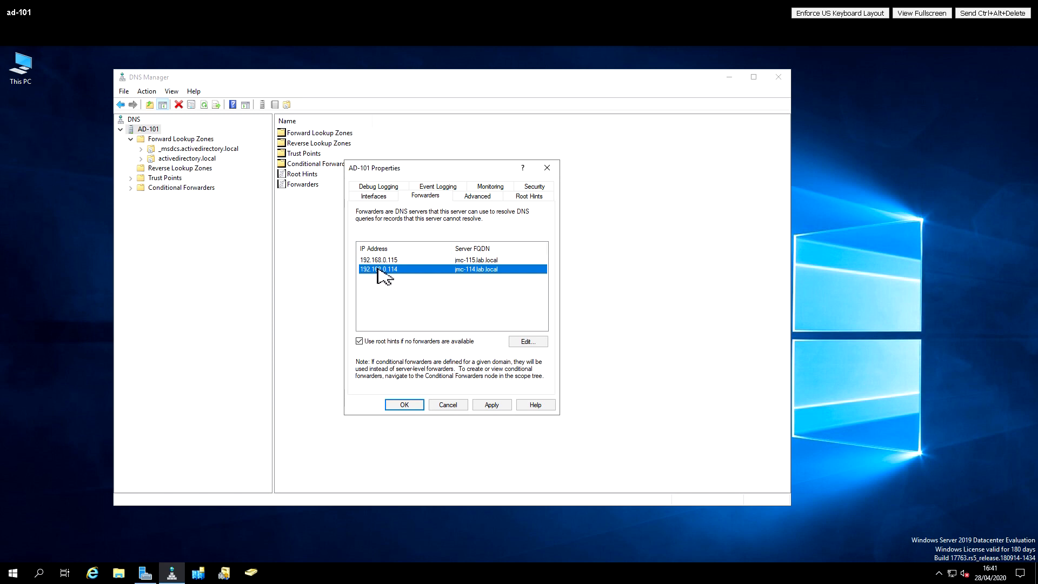
mouse_move(422, 263)
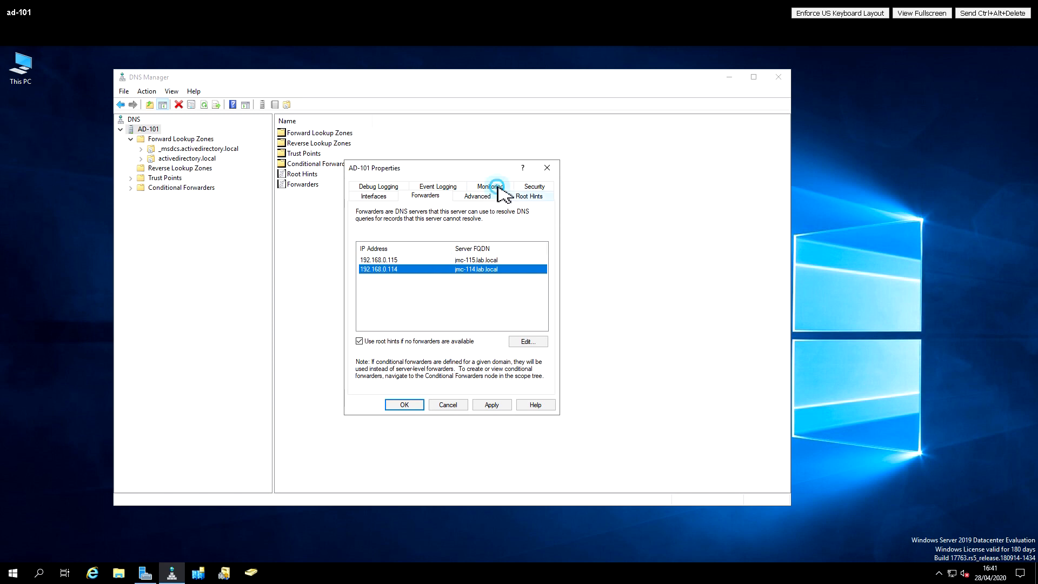
- Enable simple and recursive query monitoring tests, run Test Now twice with Pass results, and confirm with OK
click(491, 186)
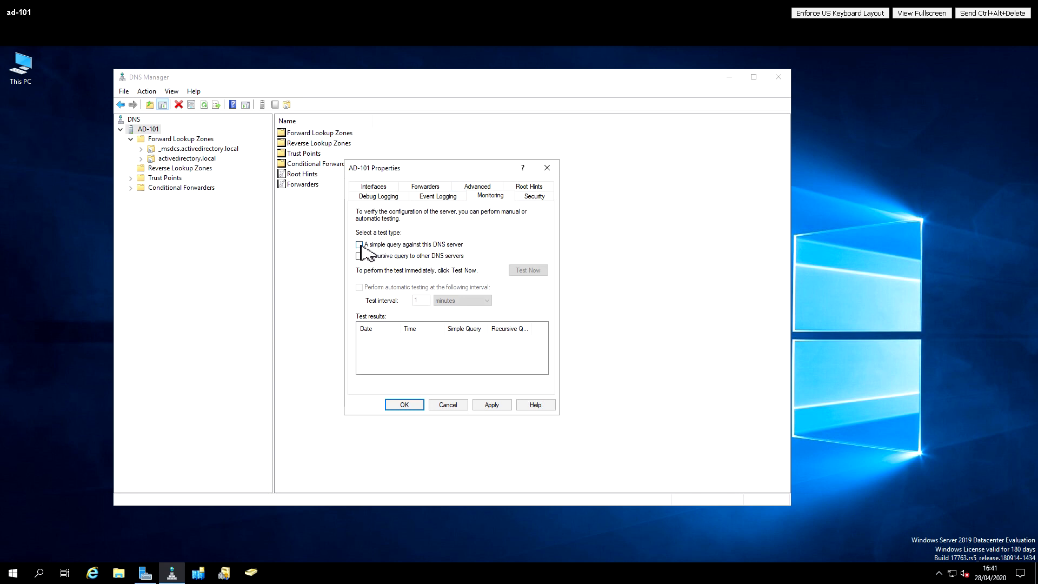
click(359, 244)
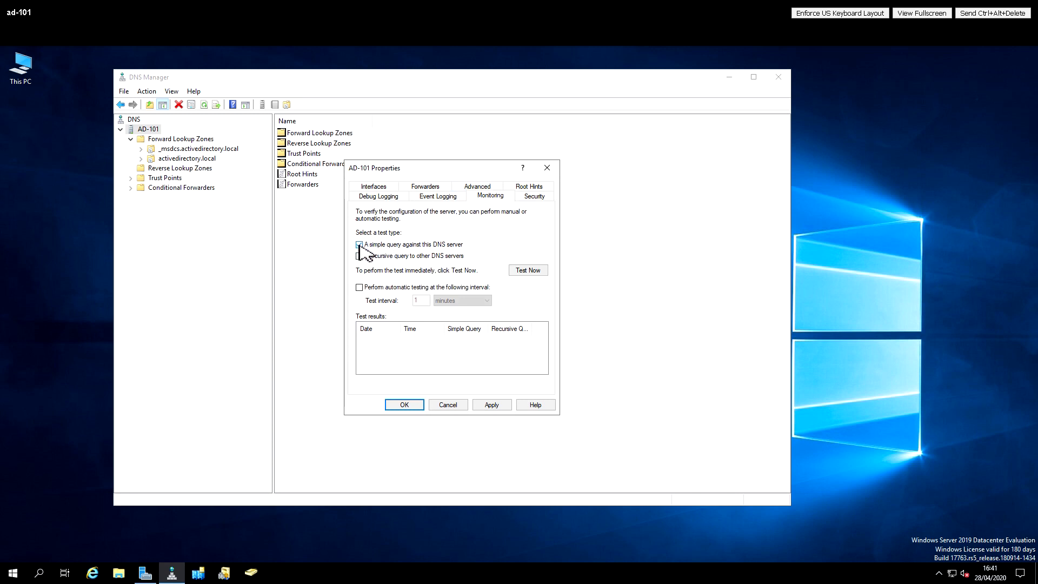
click(358, 255)
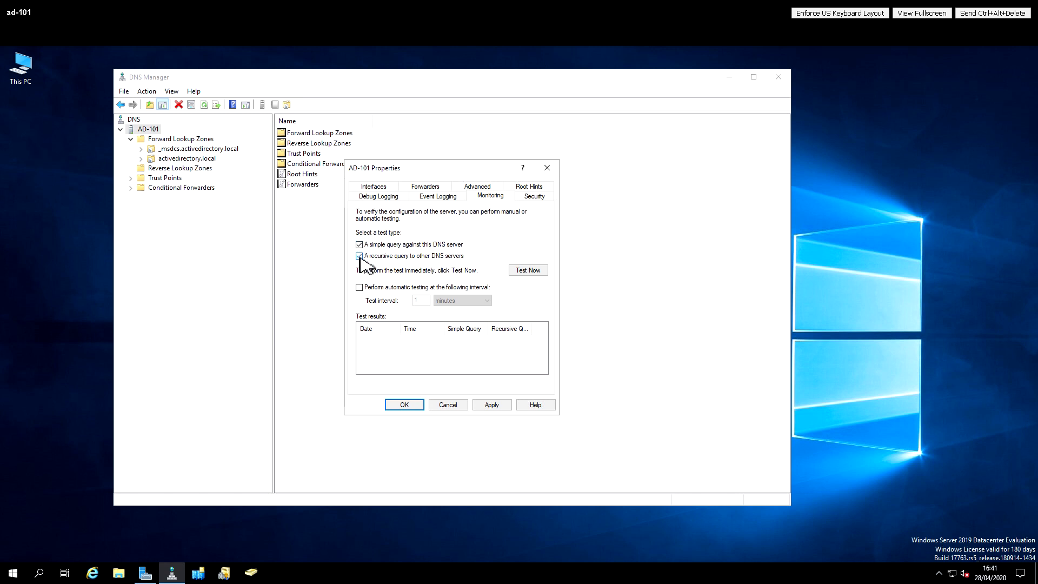
click(358, 255)
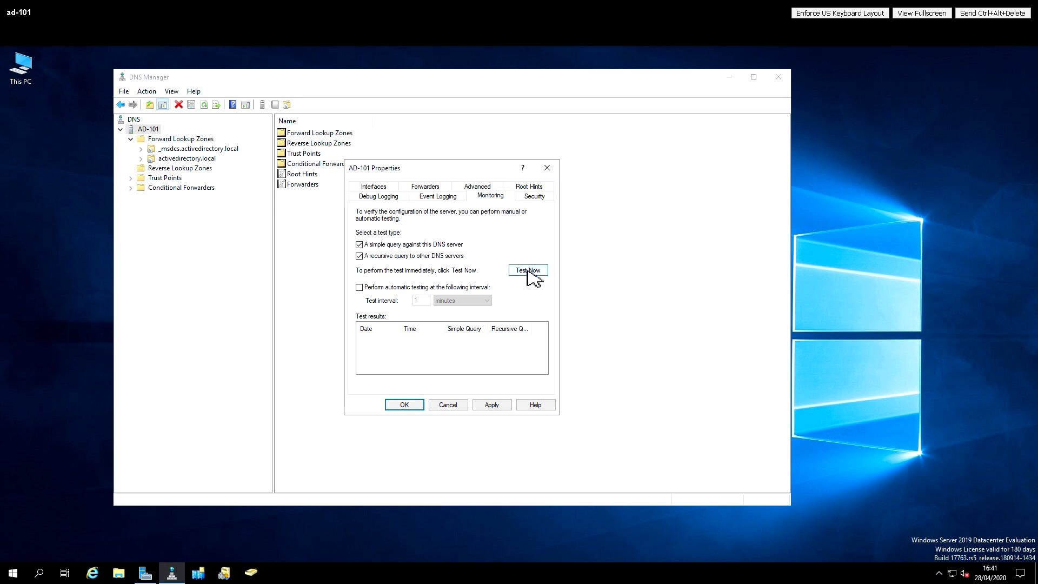
click(527, 270)
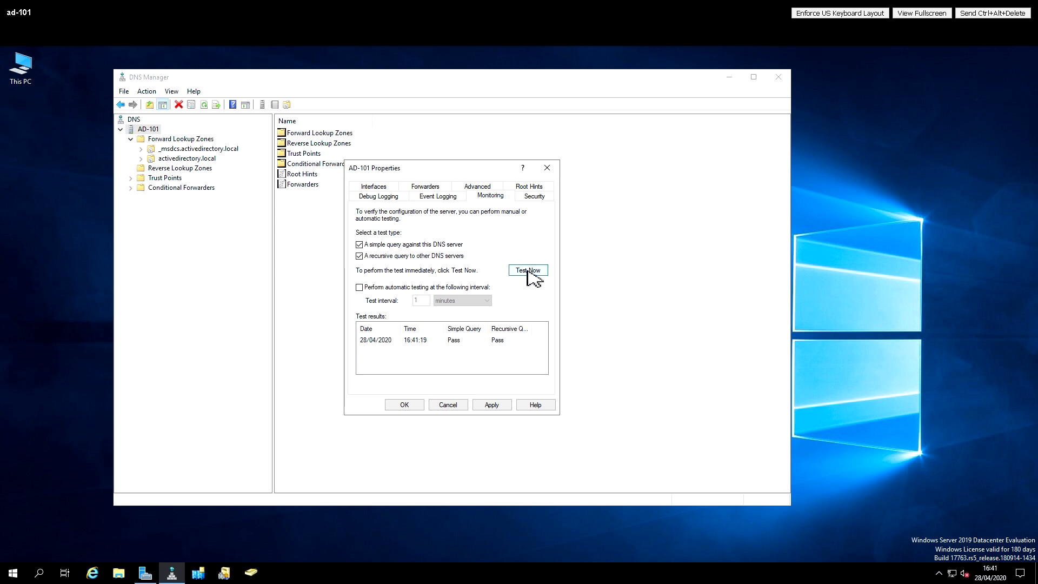
click(528, 271)
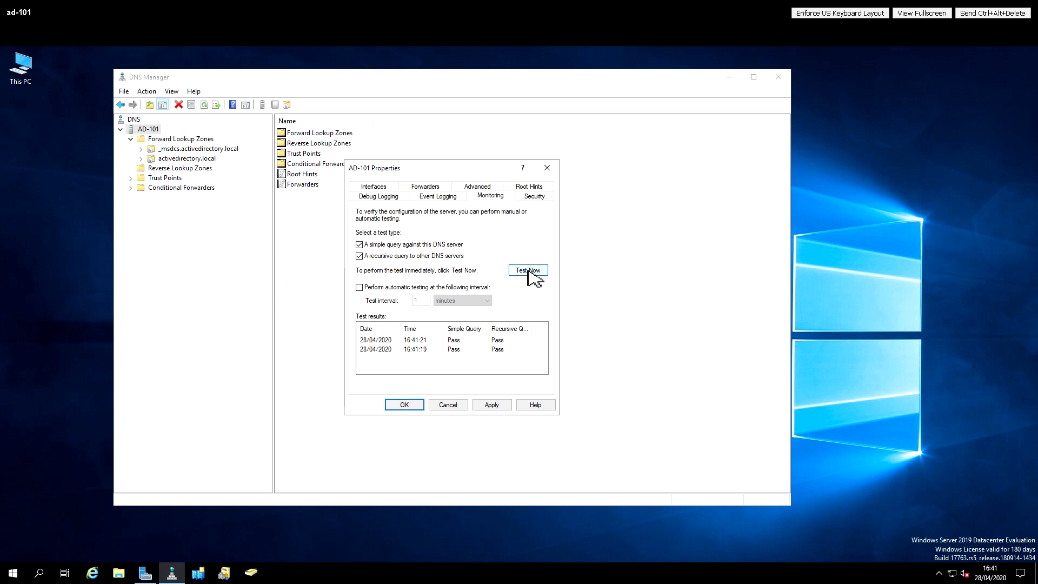
mouse_move(363, 295)
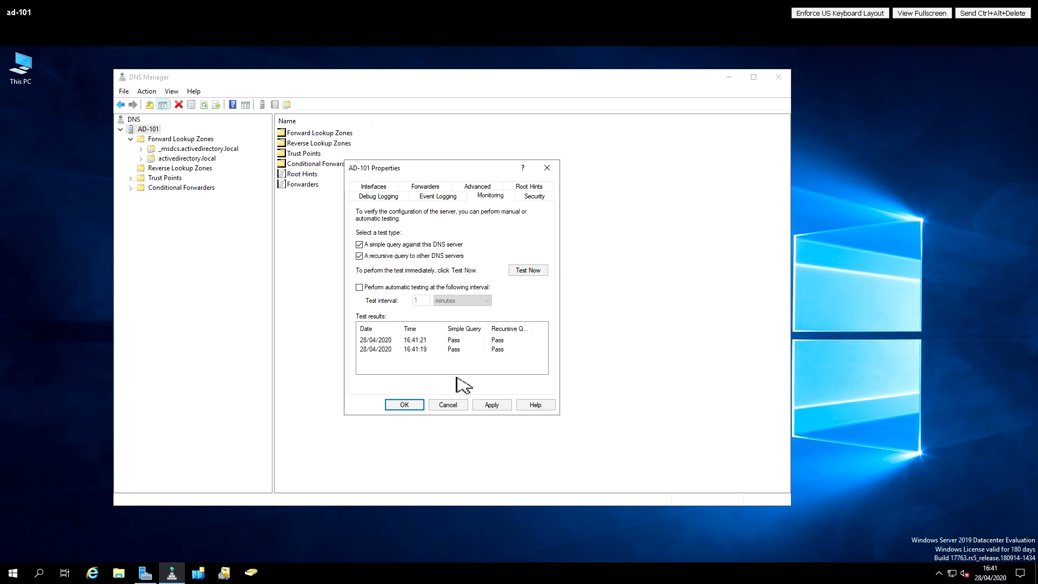
click(404, 404)
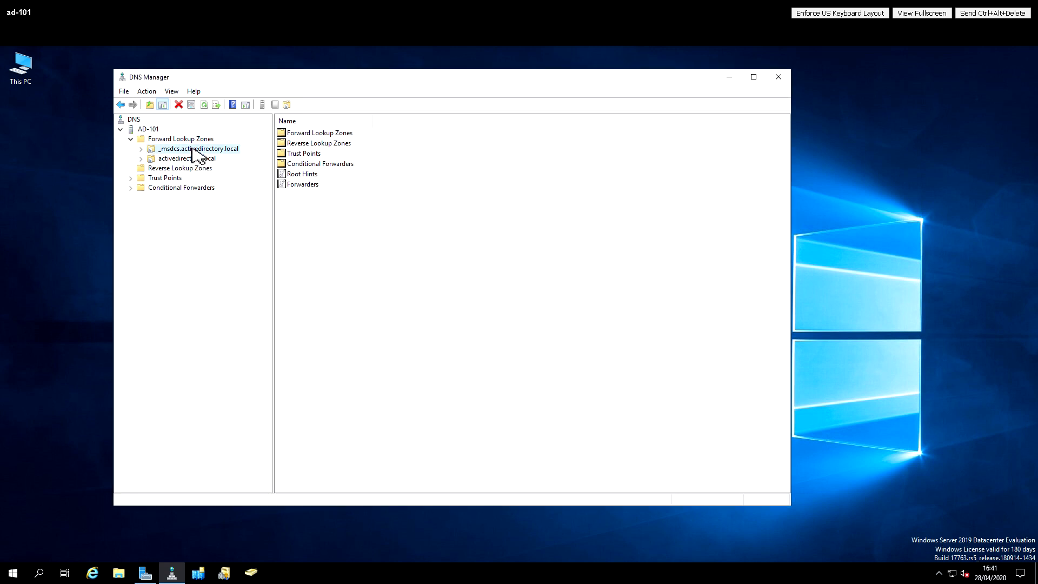
- View the records of the _msdcs.activedirectory.local zone, then the activedirectory.local zone with ad-101 and ad-102 hosts
click(197, 148)
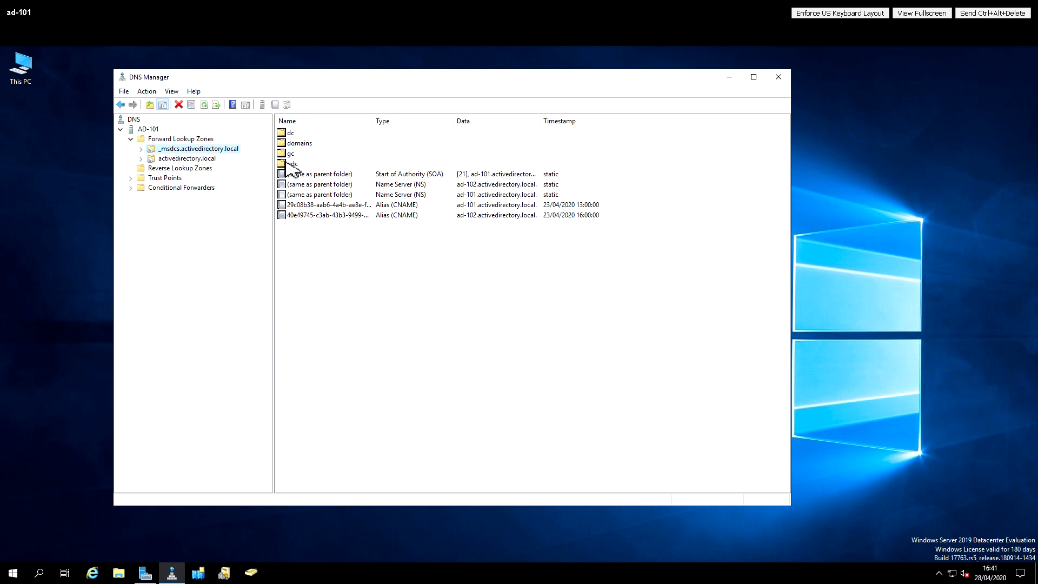
click(188, 158)
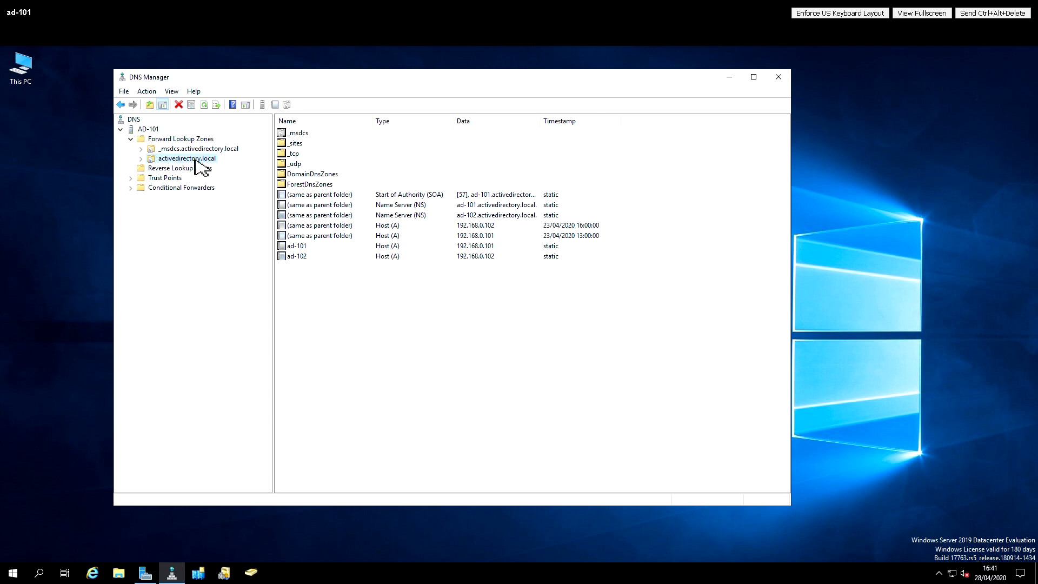
right_click(186, 158)
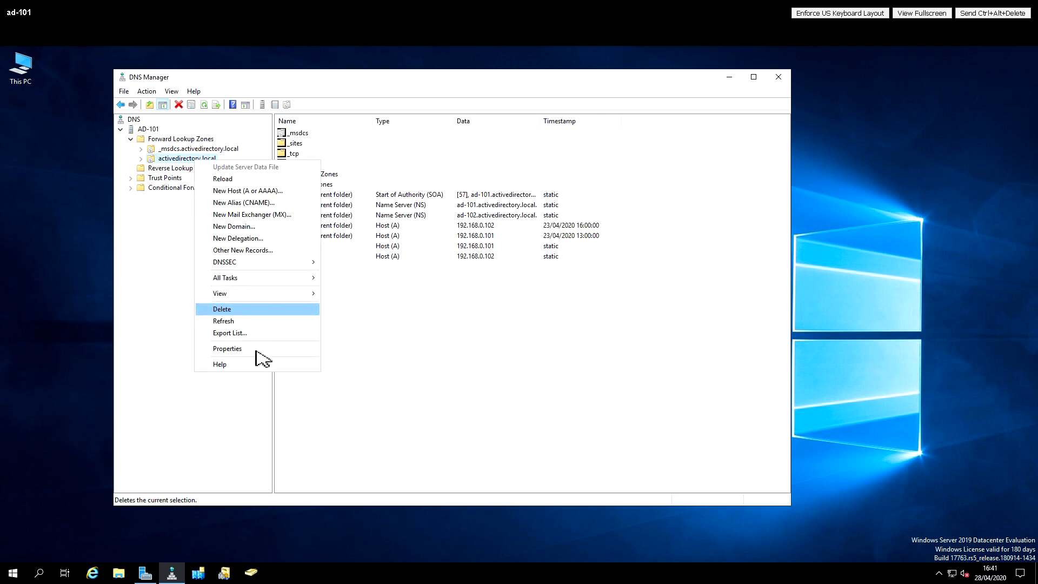
click(227, 348)
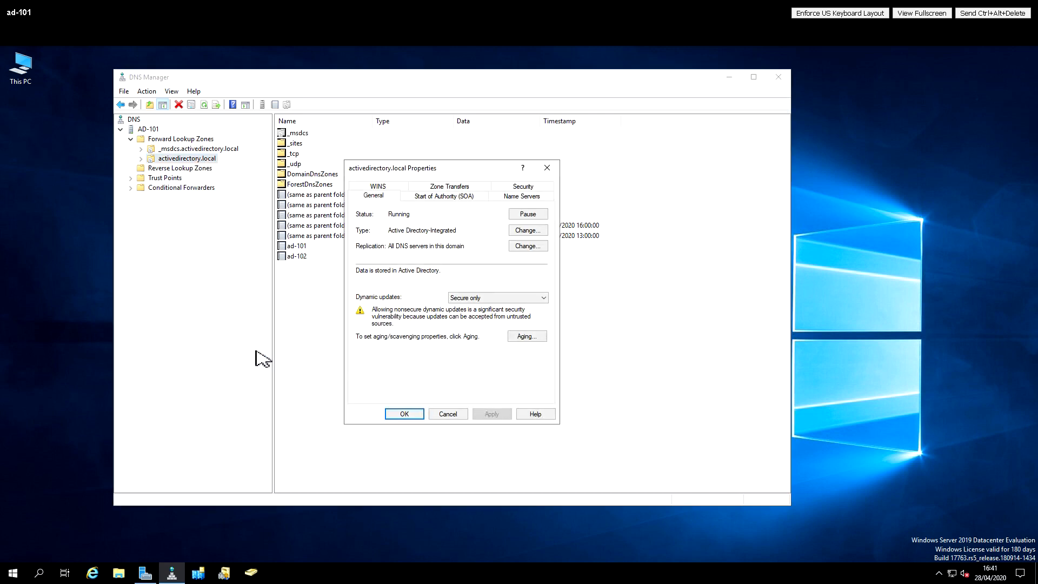
mouse_move(296, 350)
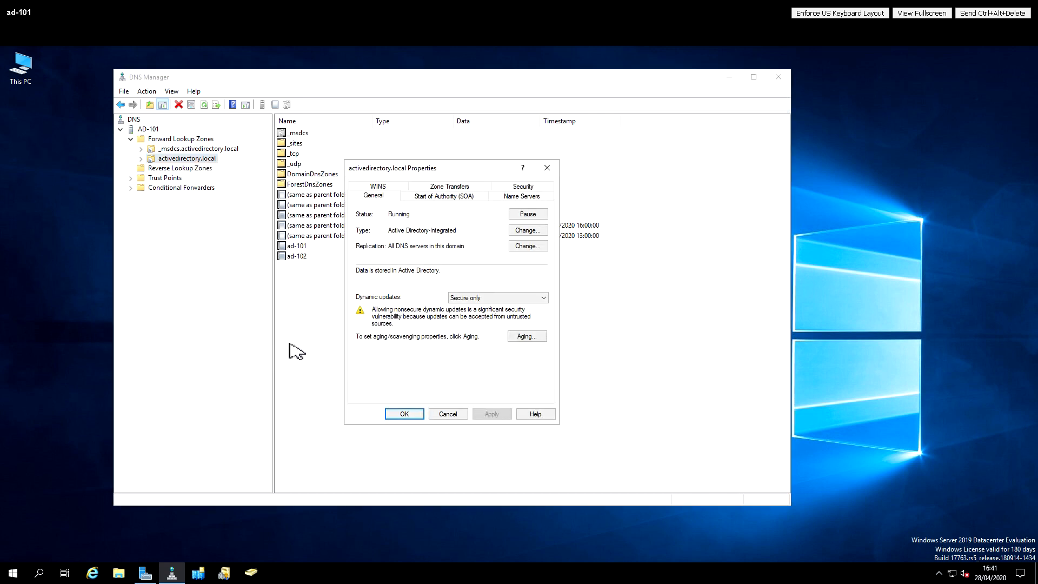
click(444, 195)
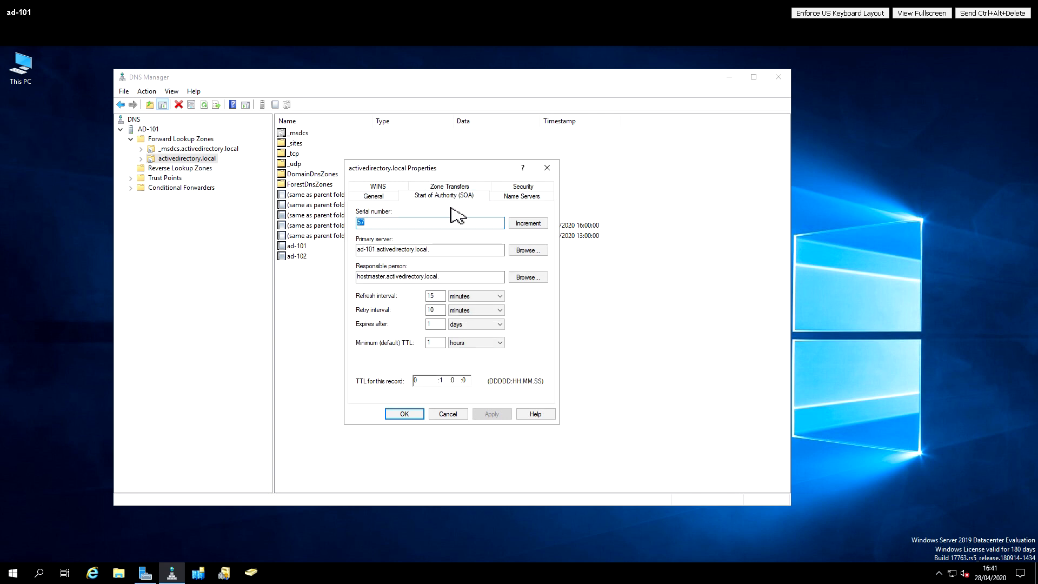
mouse_move(407, 279)
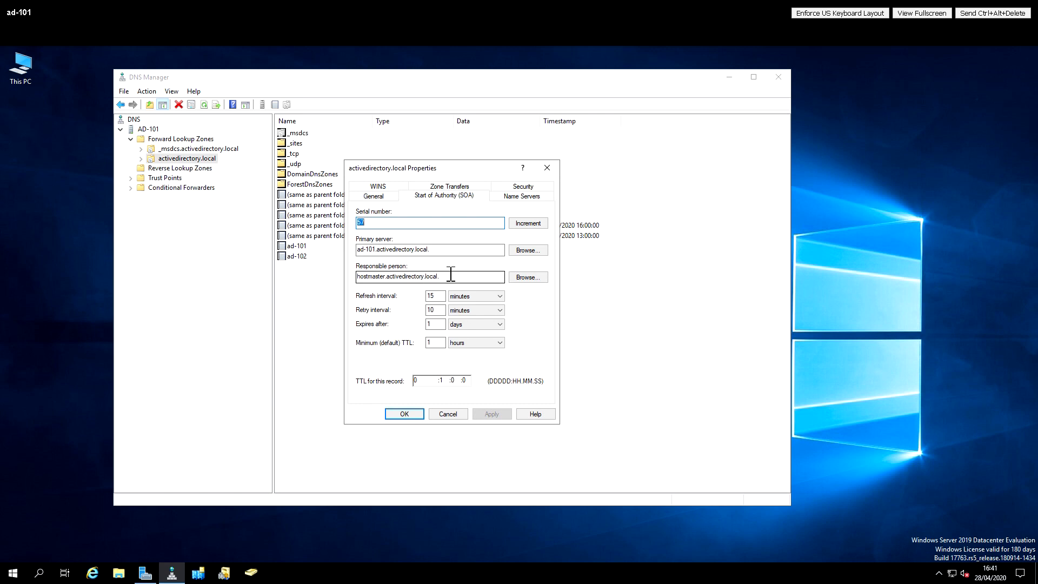
click(522, 196)
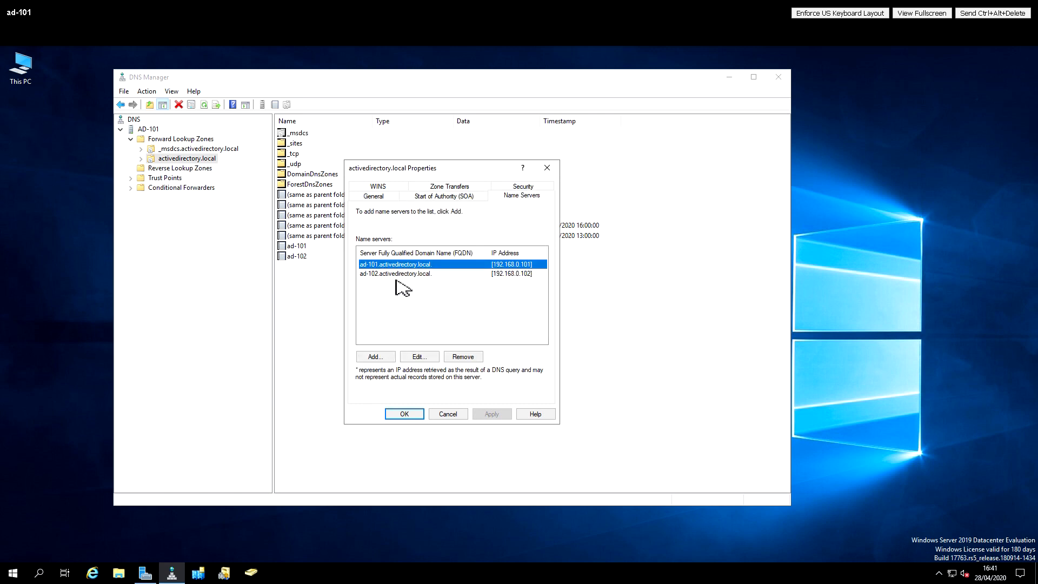
mouse_move(399, 282)
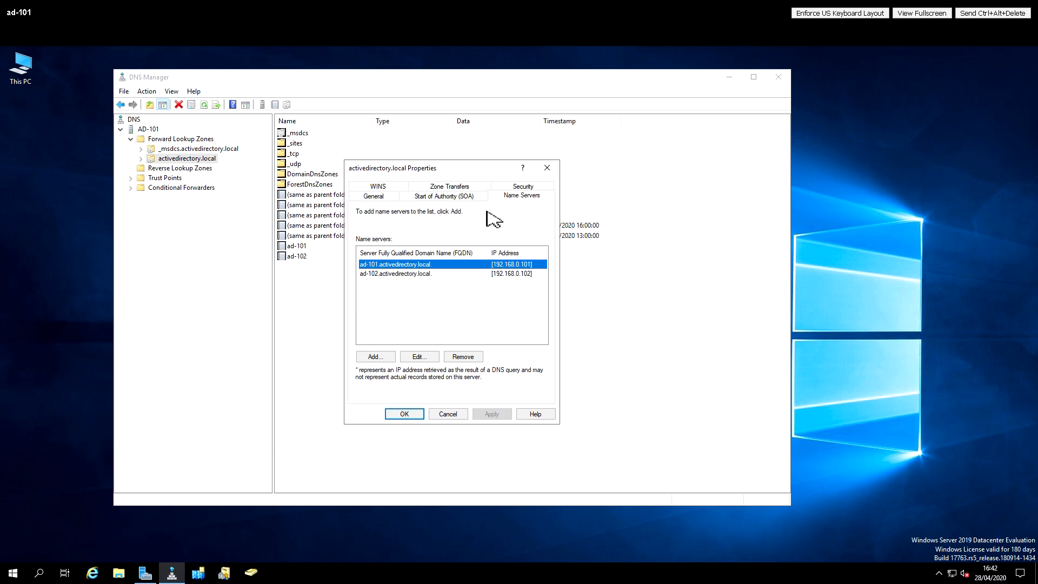
click(449, 186)
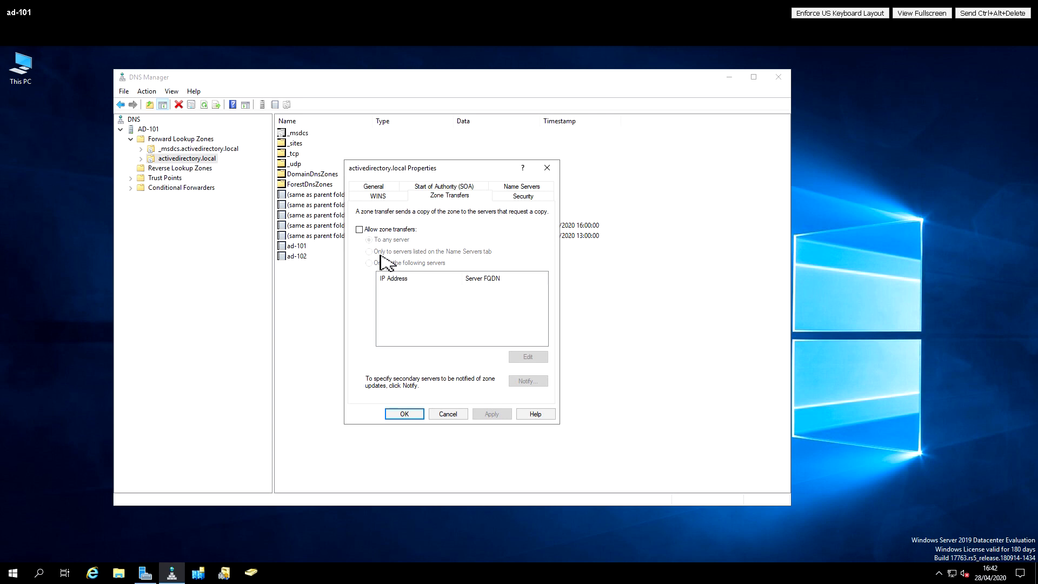
mouse_move(461, 420)
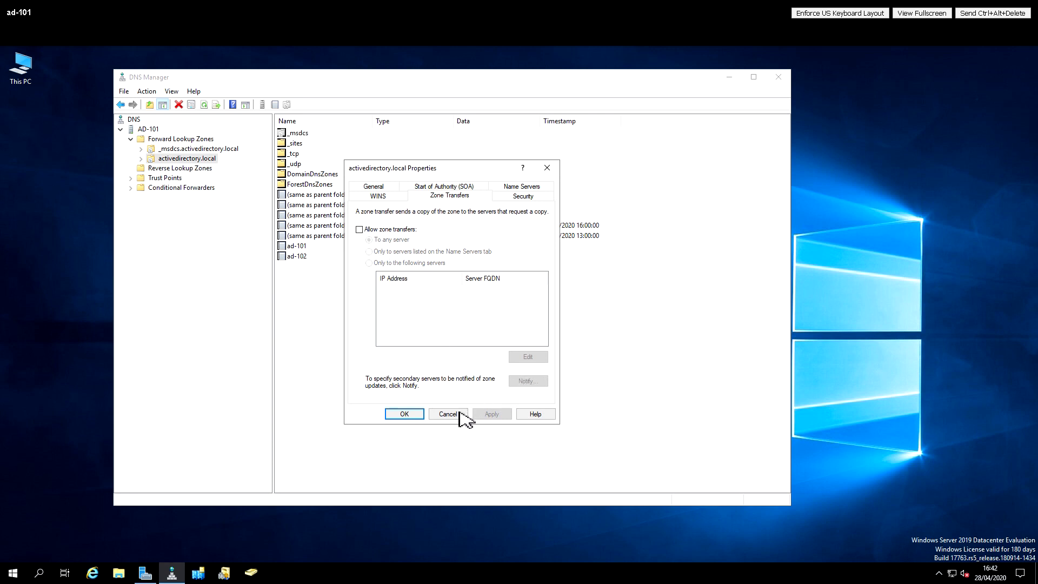
click(448, 413)
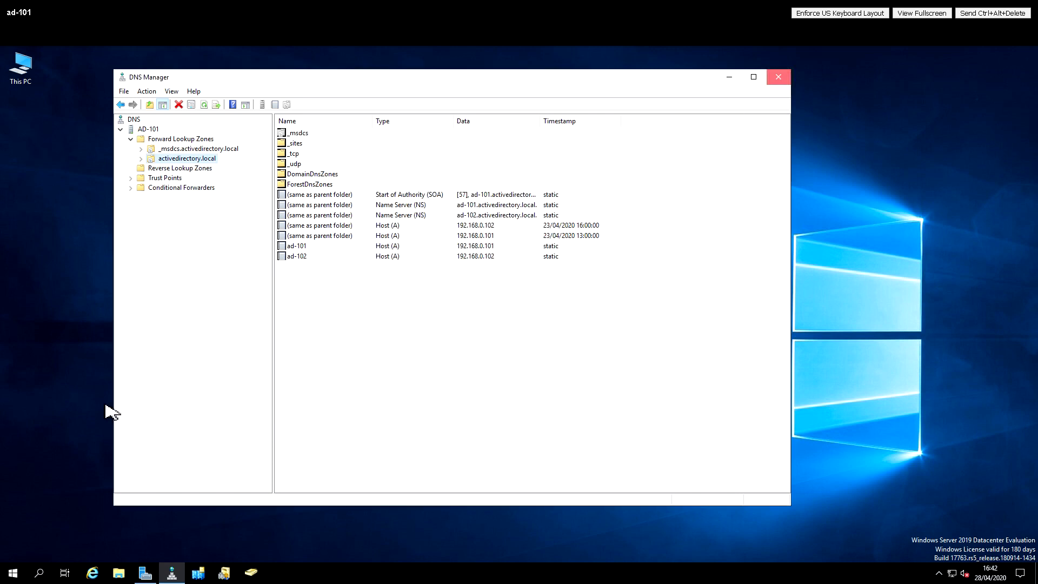
- Start Event Viewer from Windows Administrative Tools
click(15, 573)
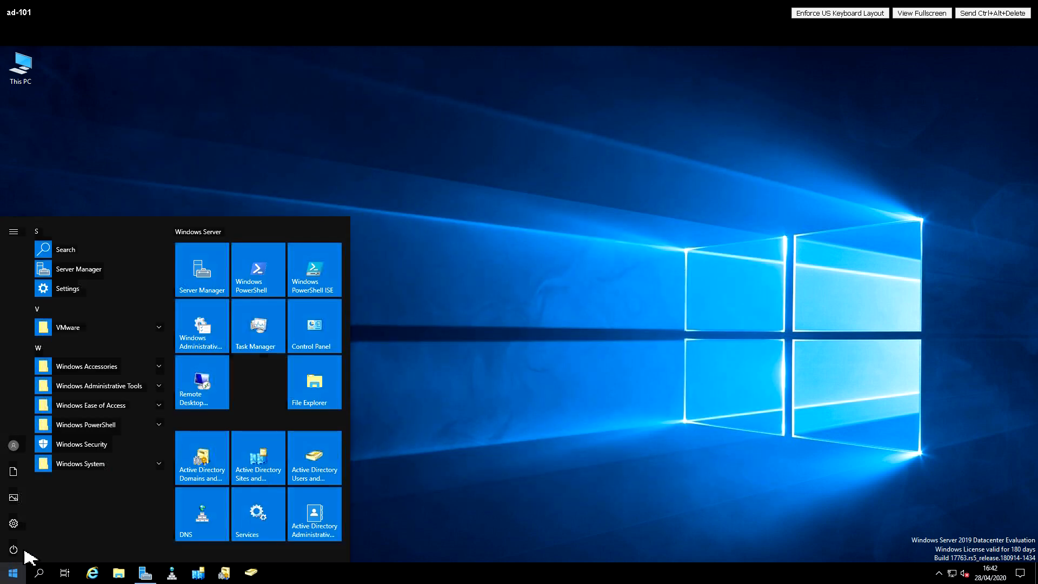
mouse_move(97, 397)
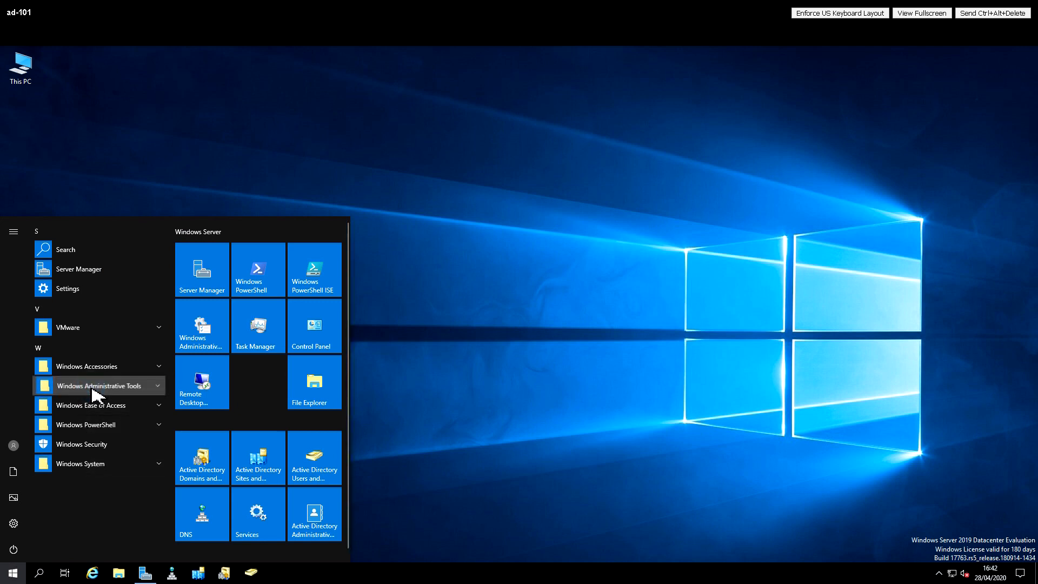
click(91, 385)
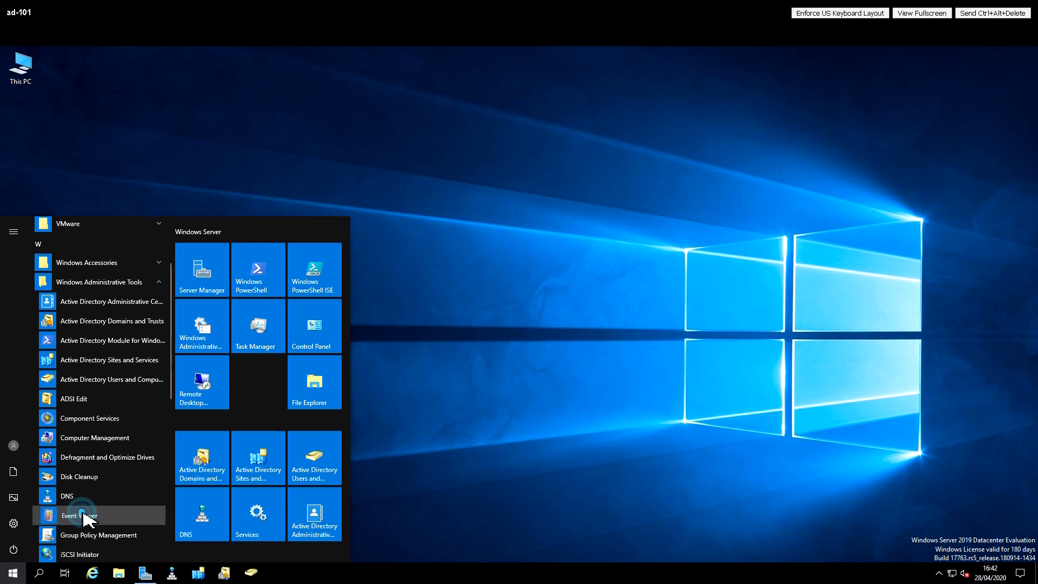
click(79, 514)
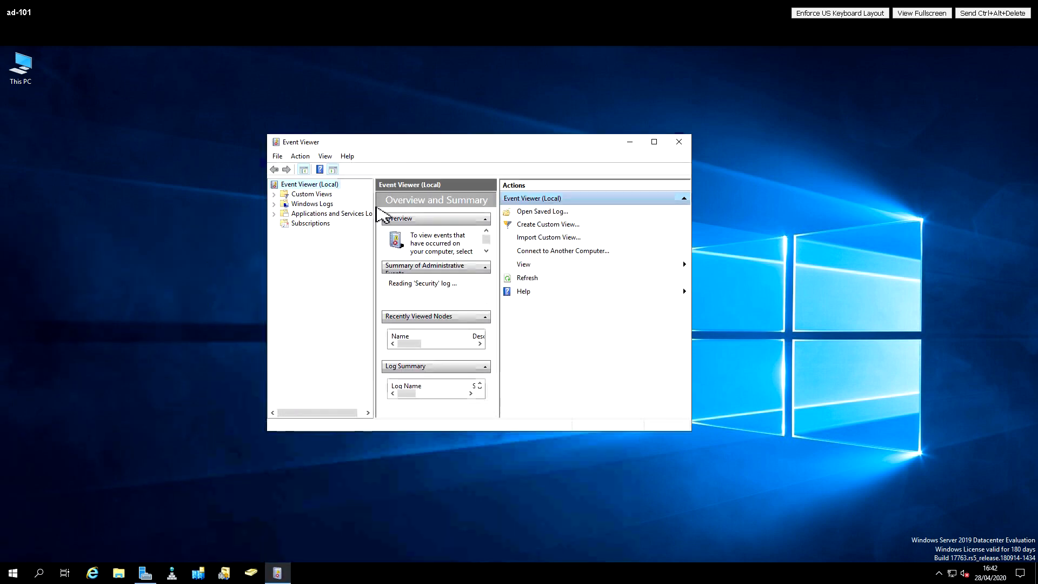
- Show the System log under Windows Logs in a maximized Event Viewer
click(273, 204)
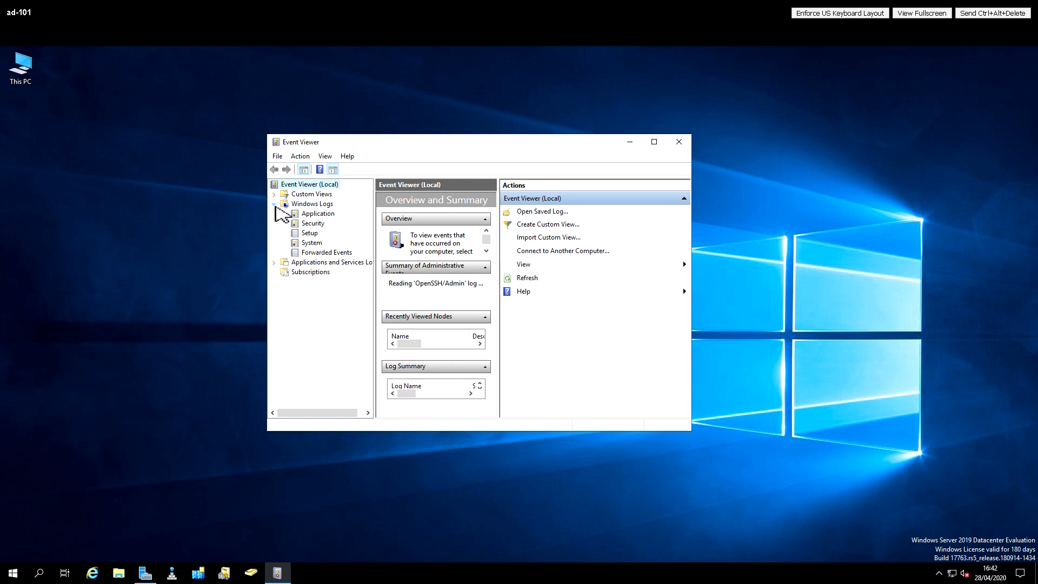
click(311, 242)
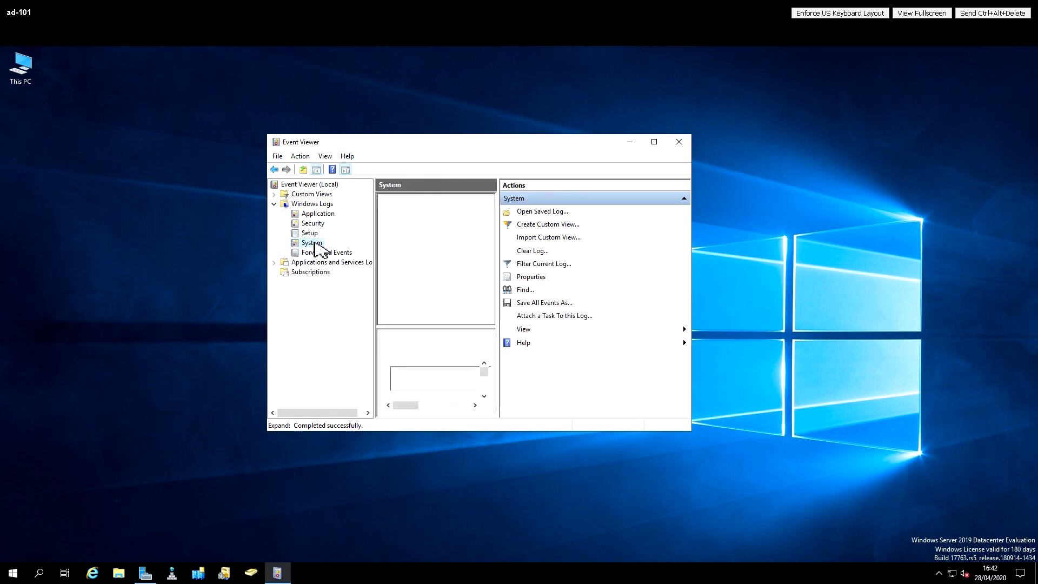
click(310, 242)
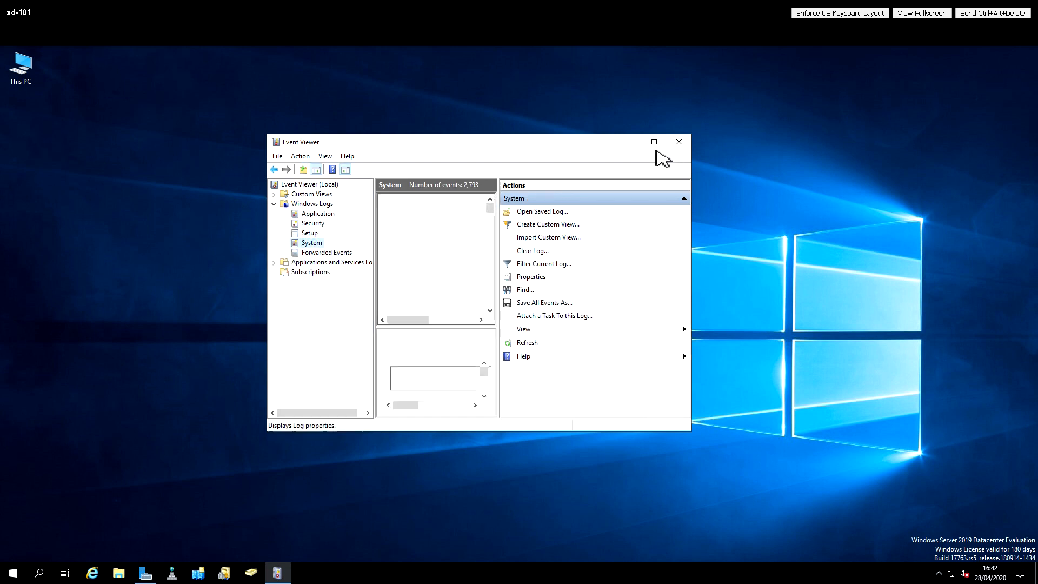
click(654, 140)
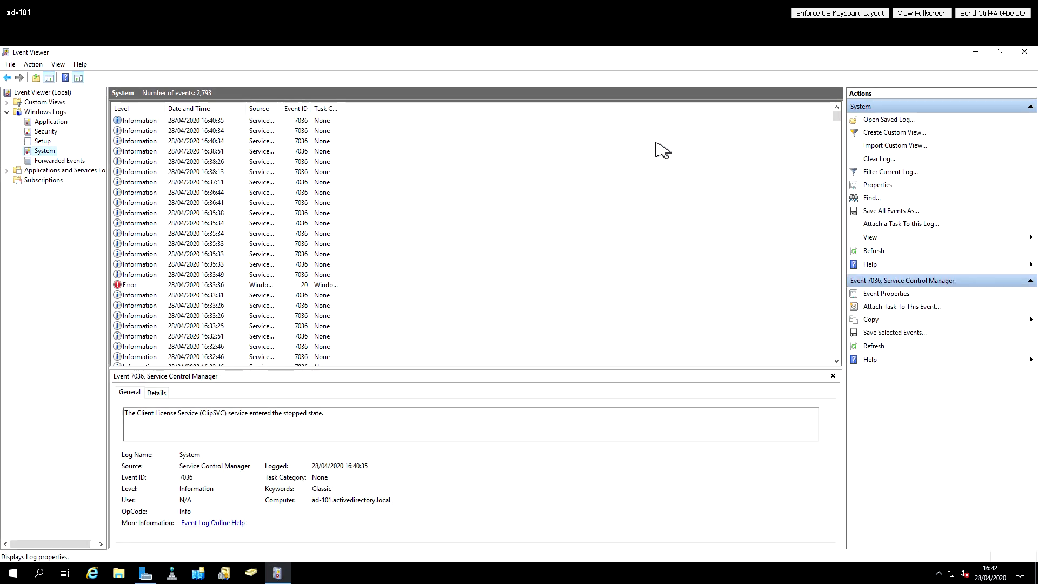
mouse_move(136, 279)
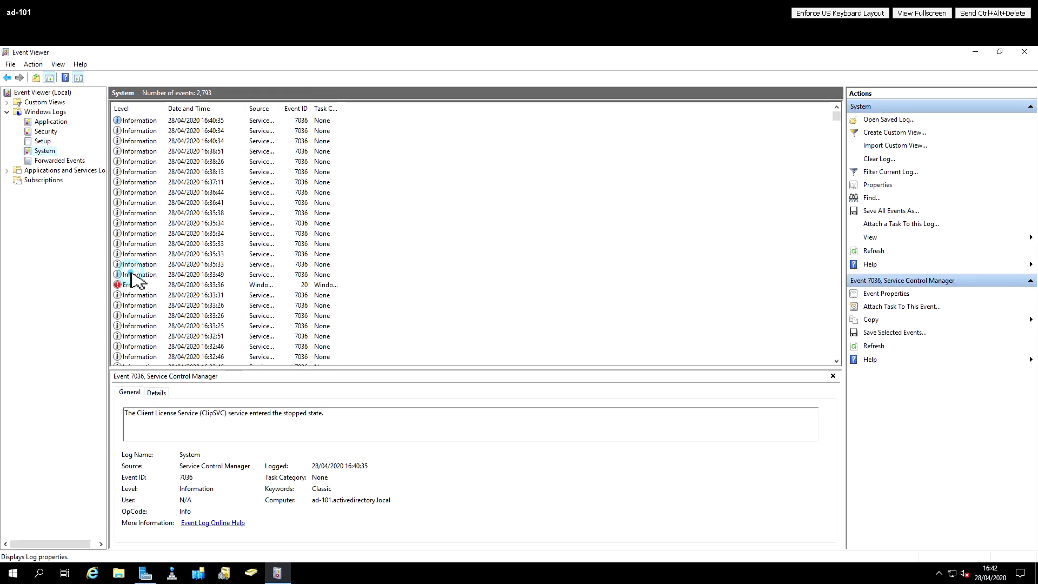
- Review the WindowsUpdateClient Error and an earlier Information event, scan the Application log, and close Event Viewer
click(130, 285)
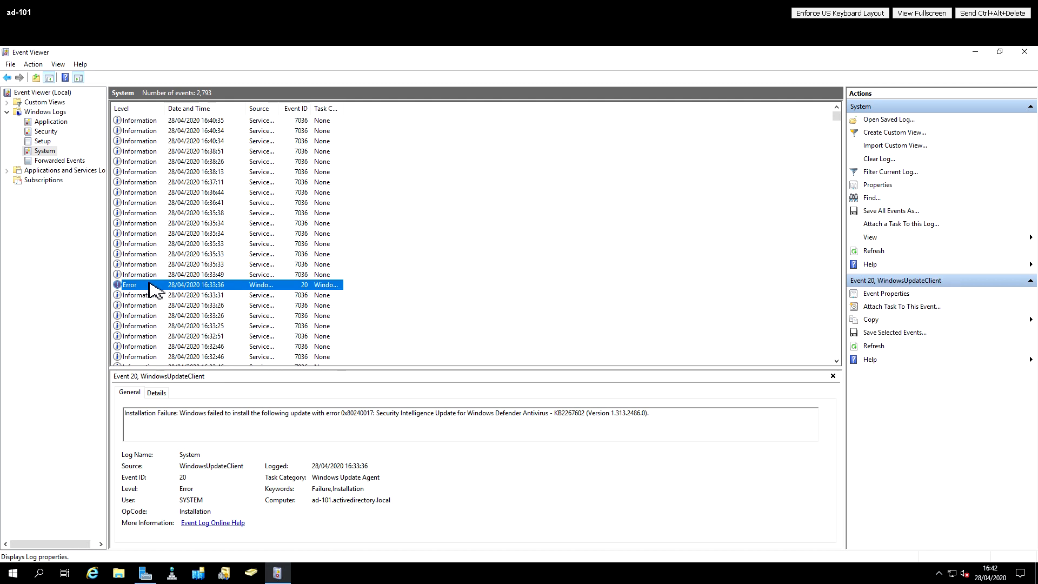
mouse_move(140, 191)
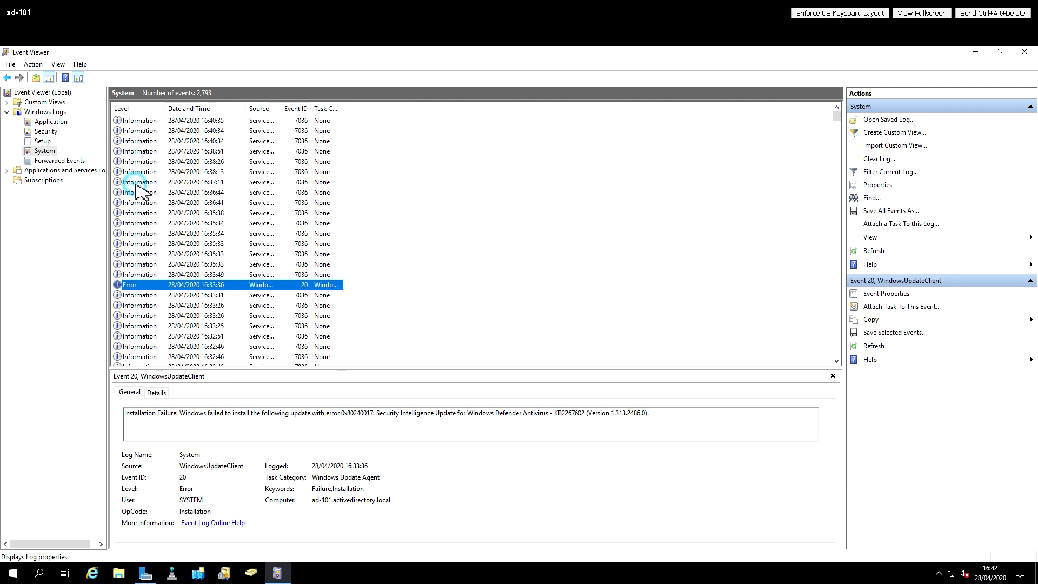
click(138, 181)
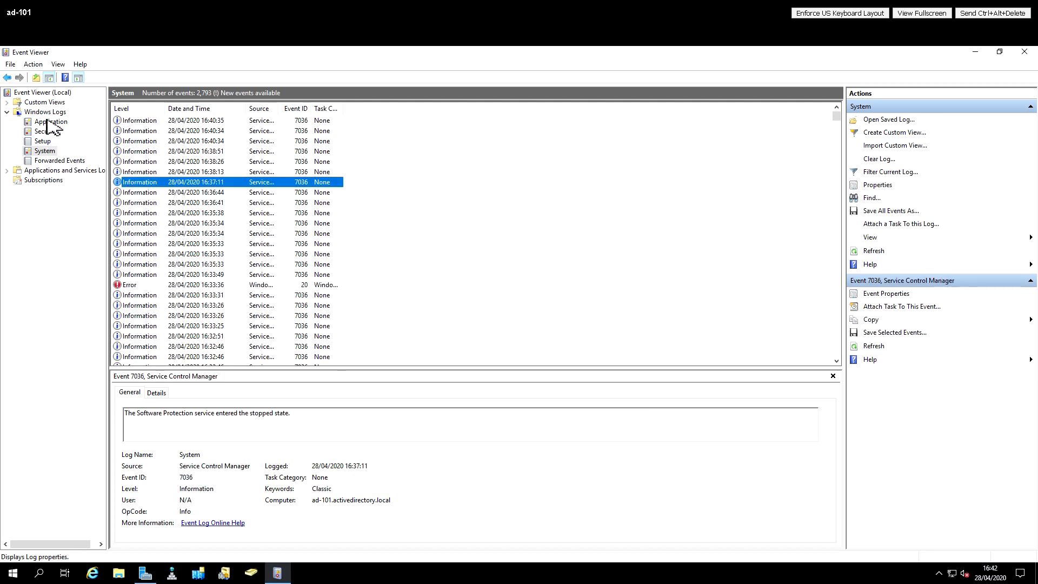
click(49, 121)
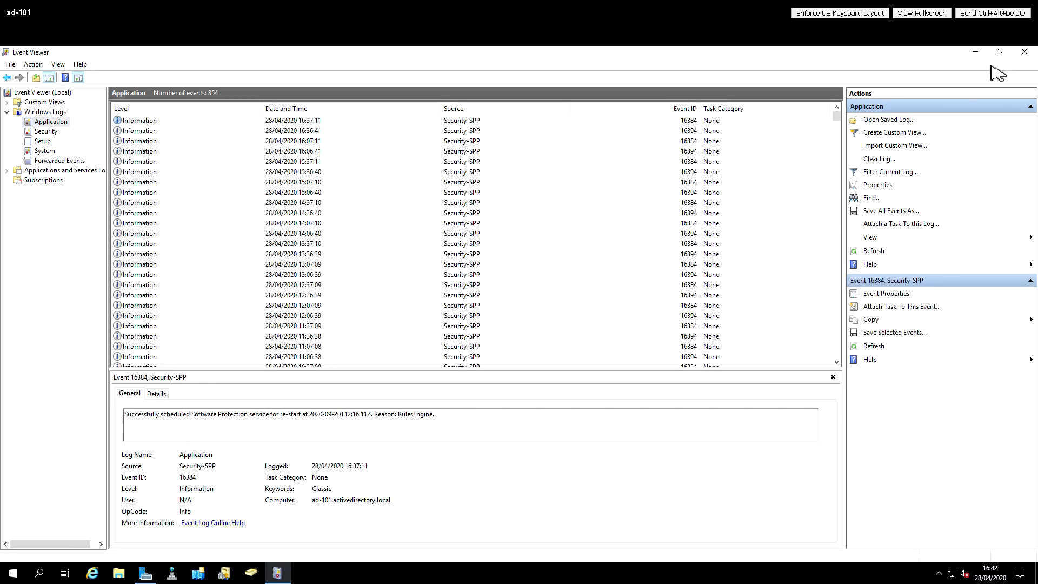
click(1023, 51)
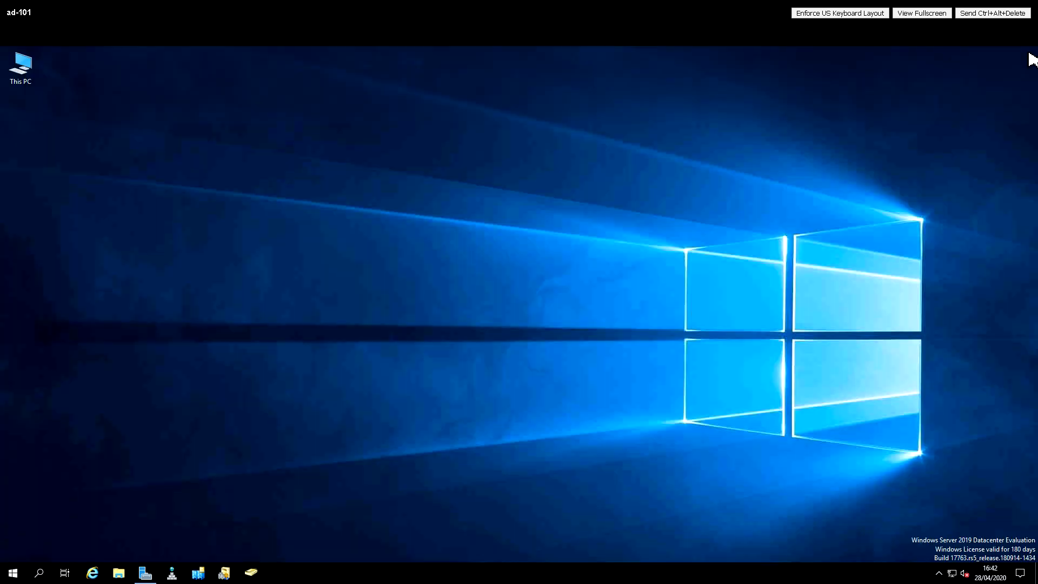